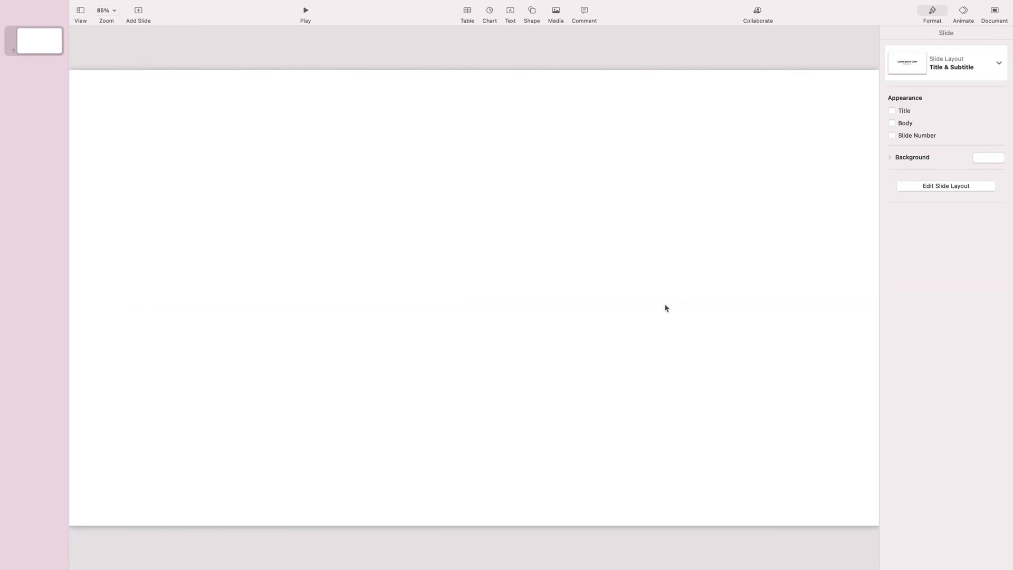
mouse_move(527, 119)
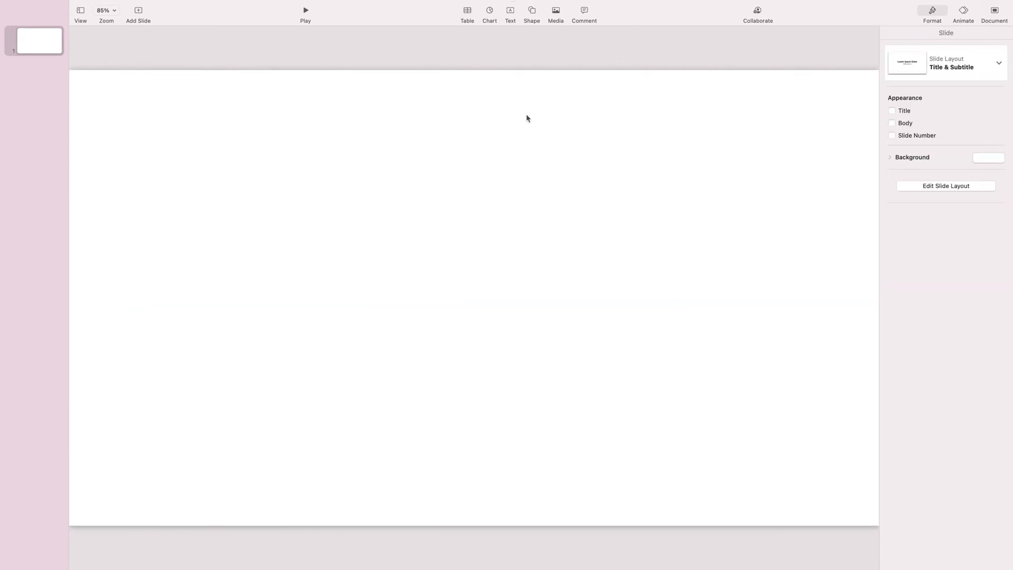
mouse_move(526, 56)
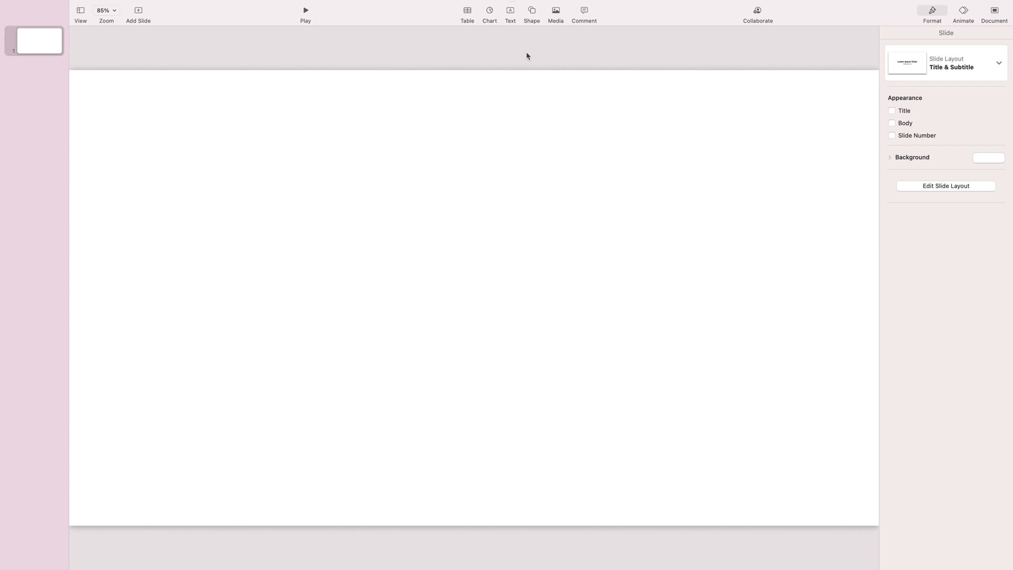
Step: Set the slide background colour to light blue
click(986, 157)
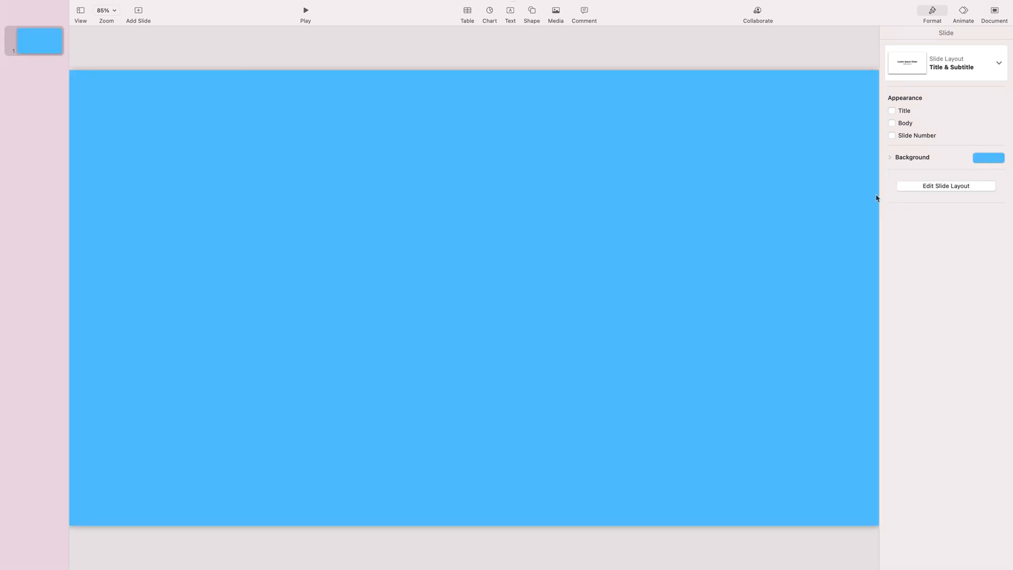
mouse_move(568, 51)
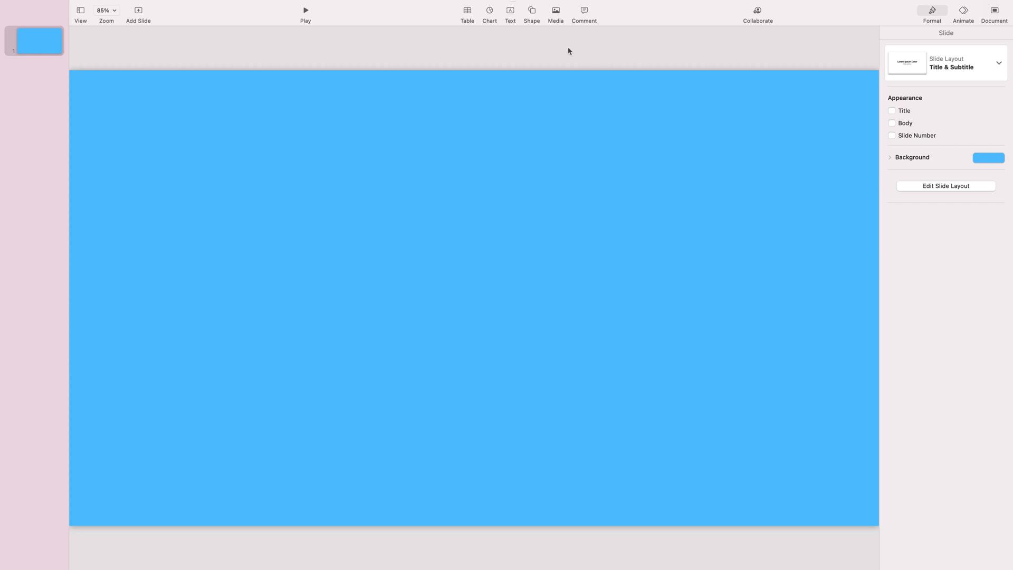
mouse_move(532, 44)
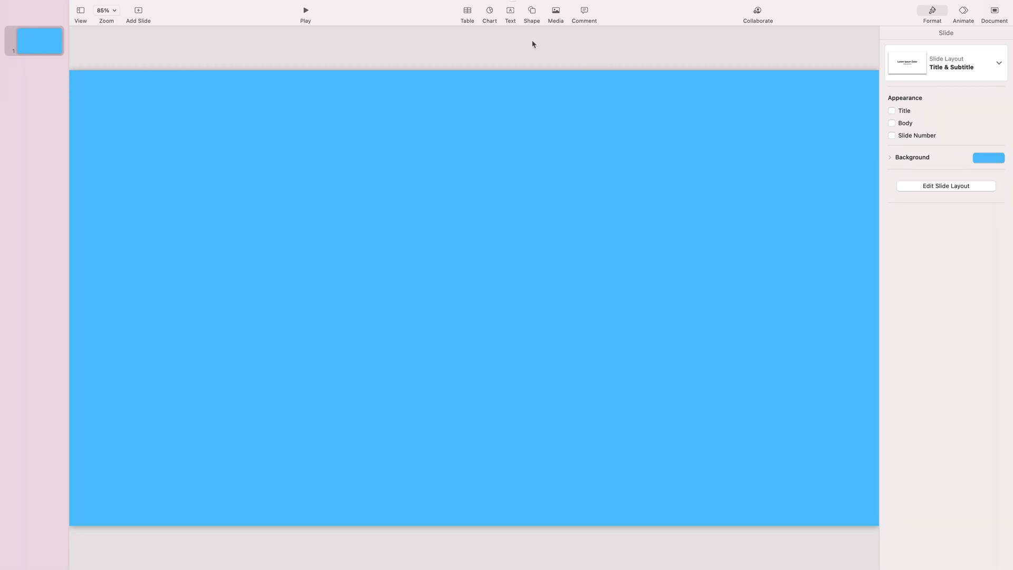
mouse_move(531, 10)
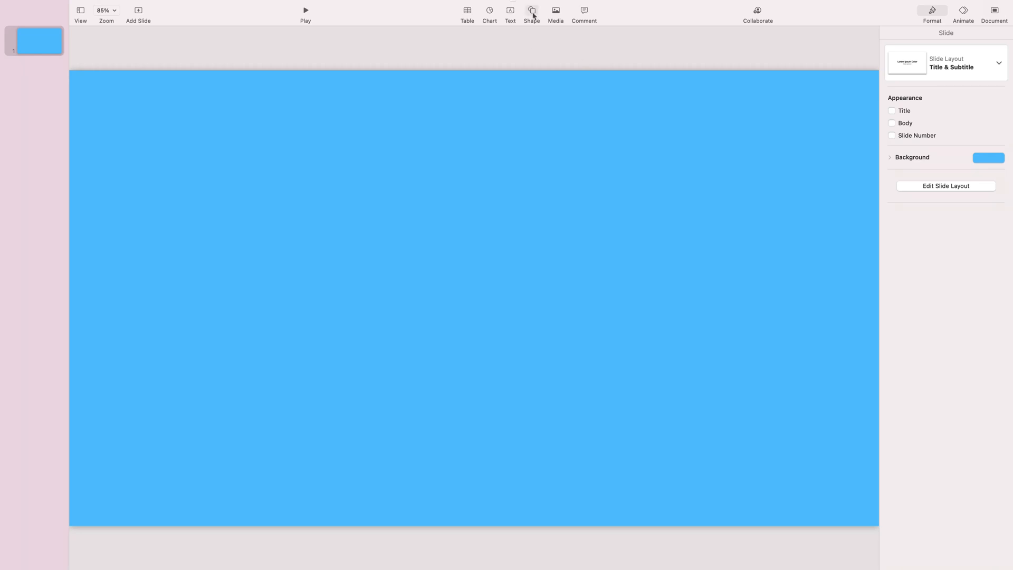
Step: Browse the Places shape category down to the world map shape and place it on the slide
click(531, 10)
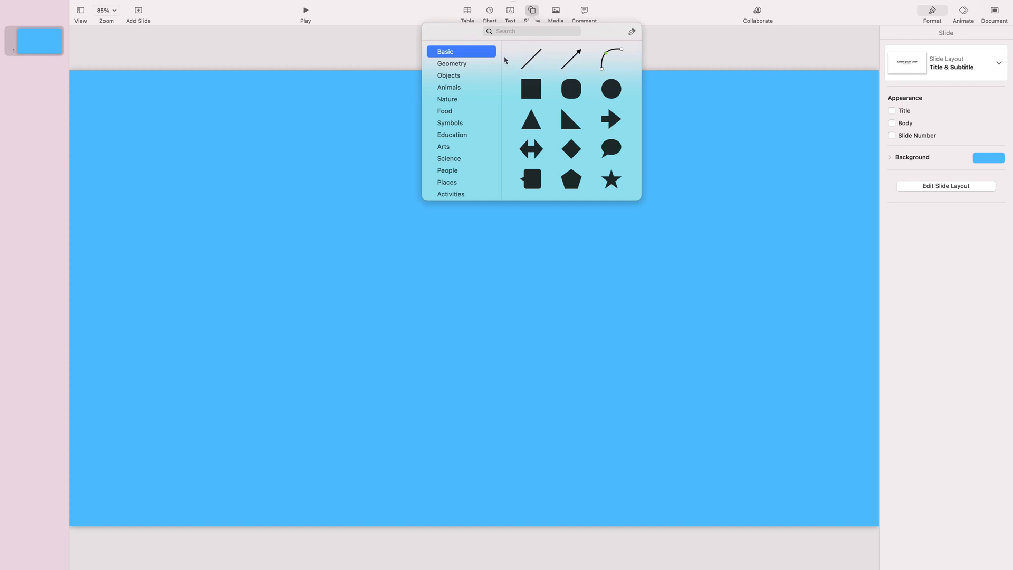
mouse_move(462, 186)
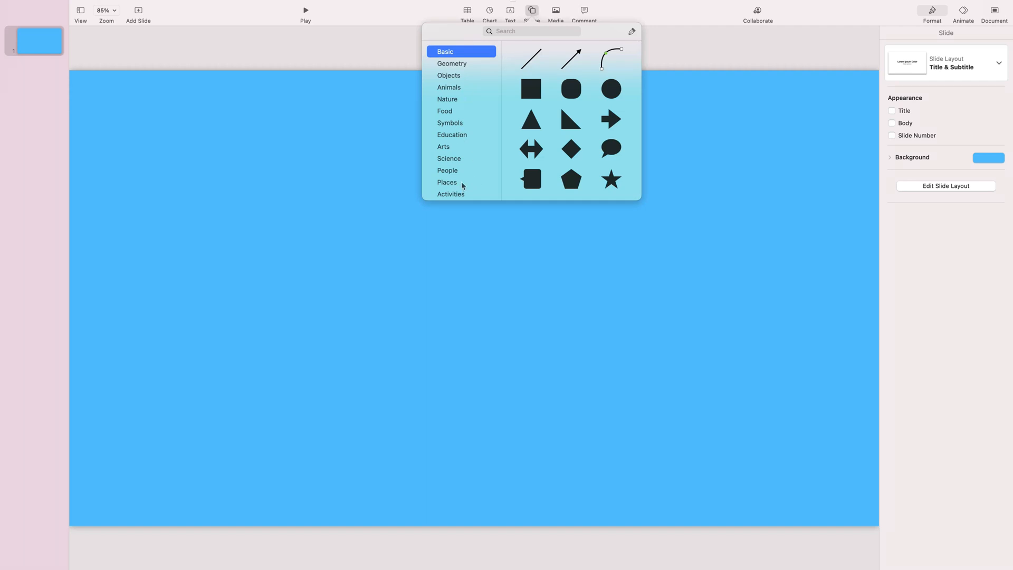
click(446, 181)
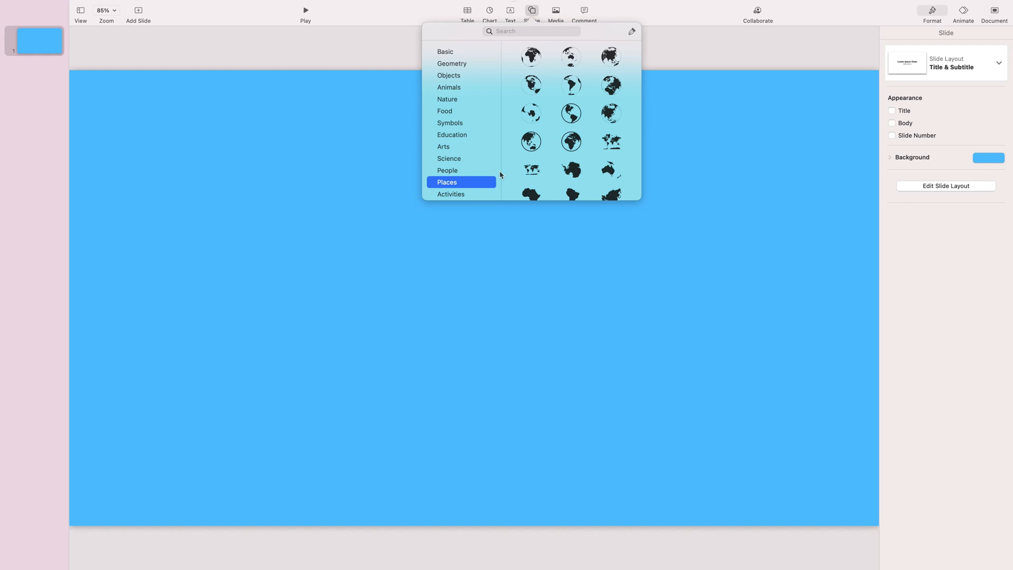
scroll(down, 3)
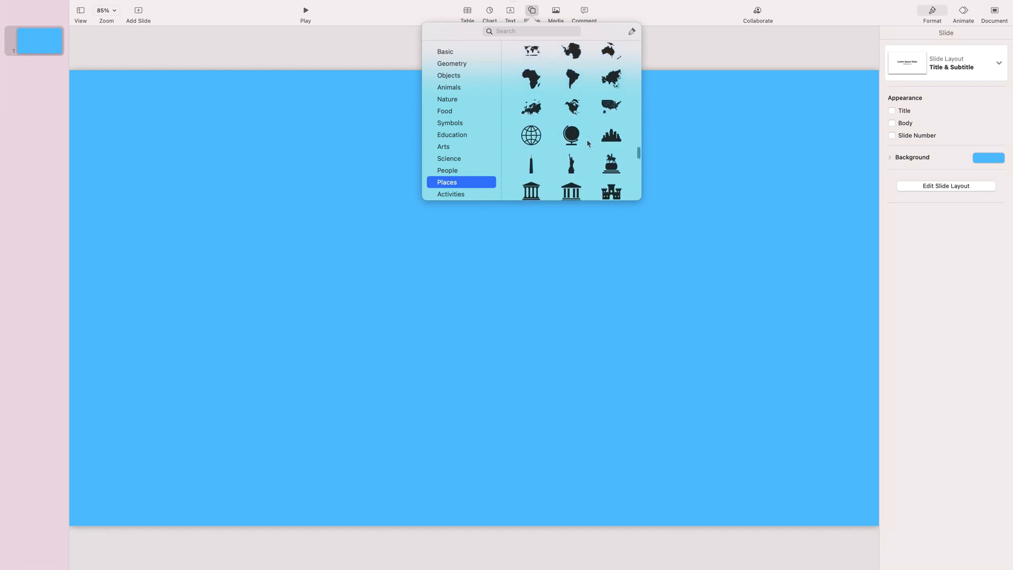
scroll(down, 3)
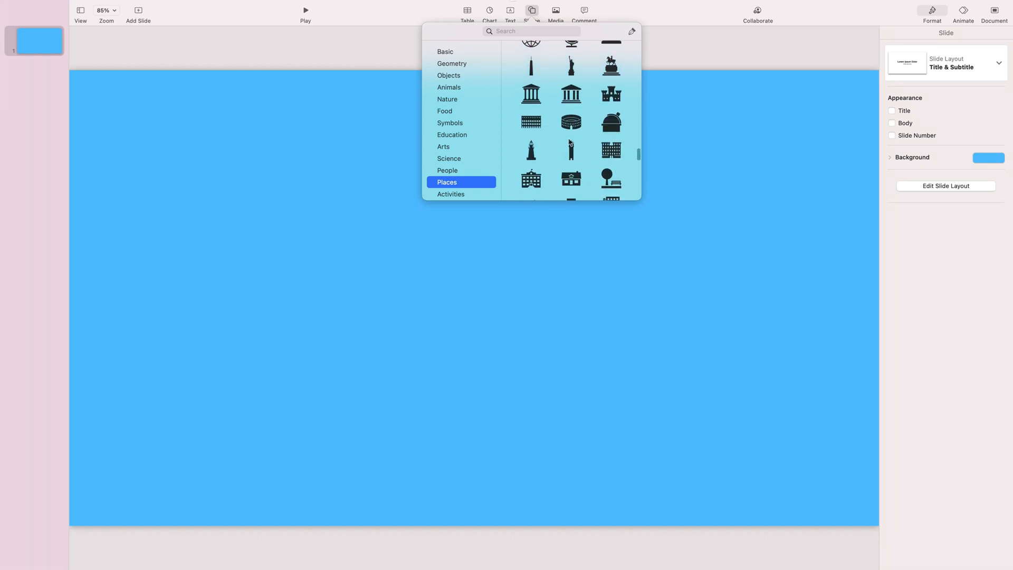
scroll(down, 3)
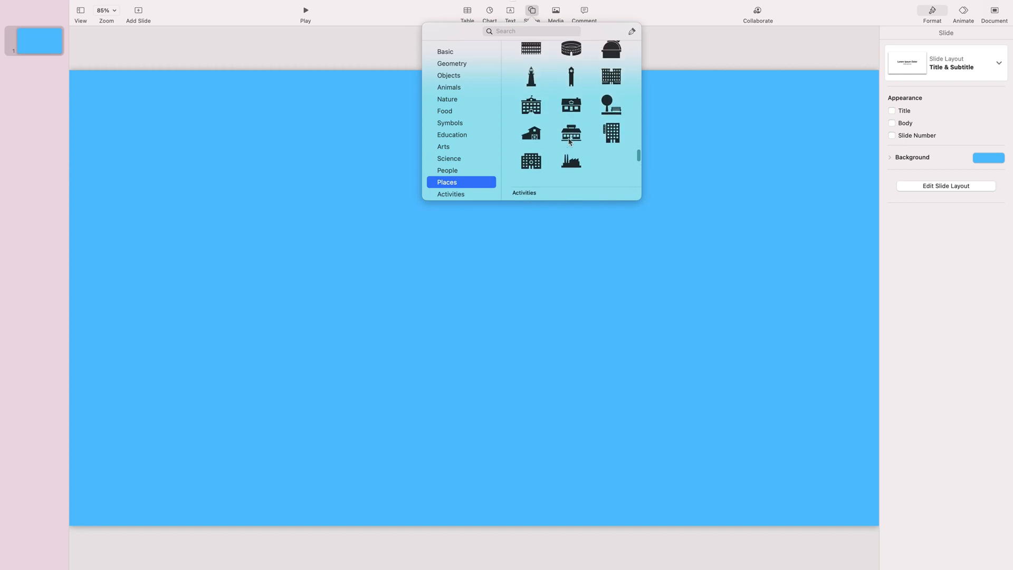
scroll(down, 3)
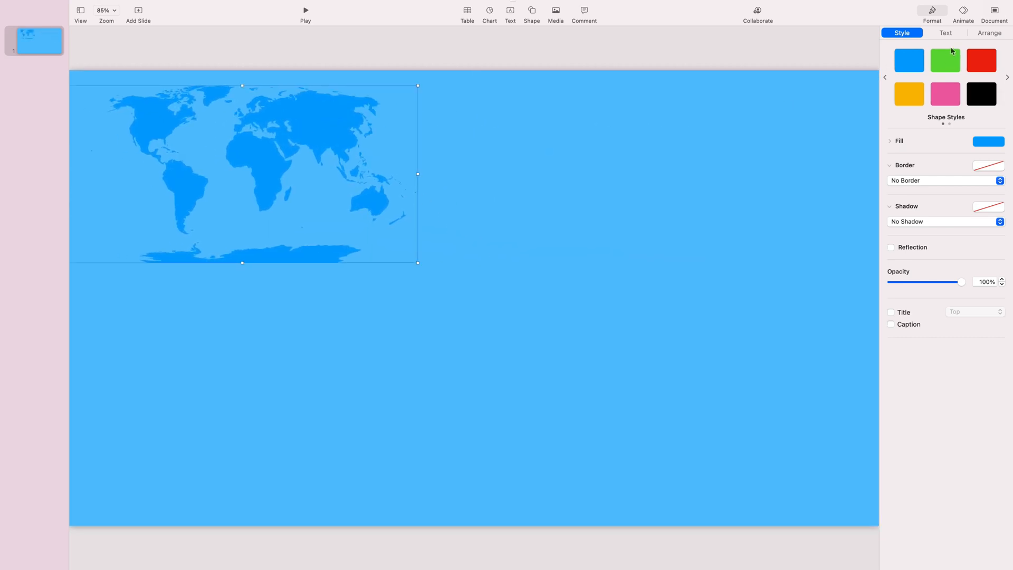
Step: Fill the world map shape with a solid green colour
click(987, 140)
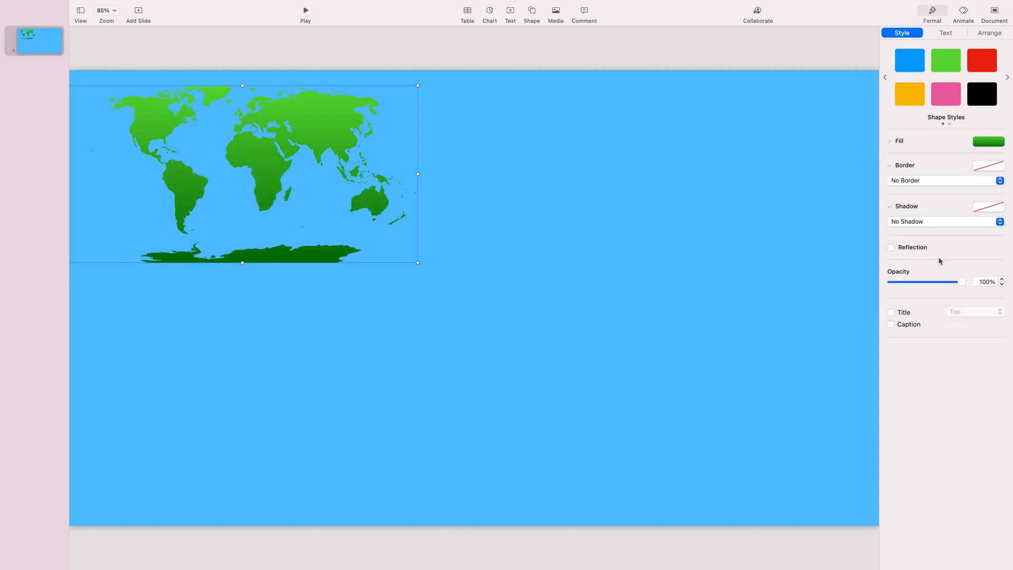
click(986, 141)
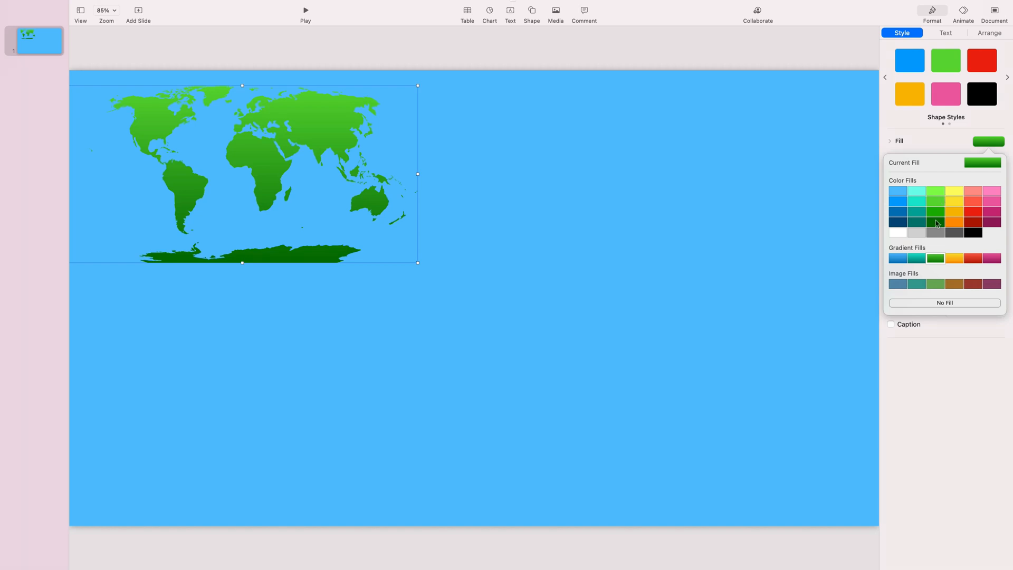
click(925, 211)
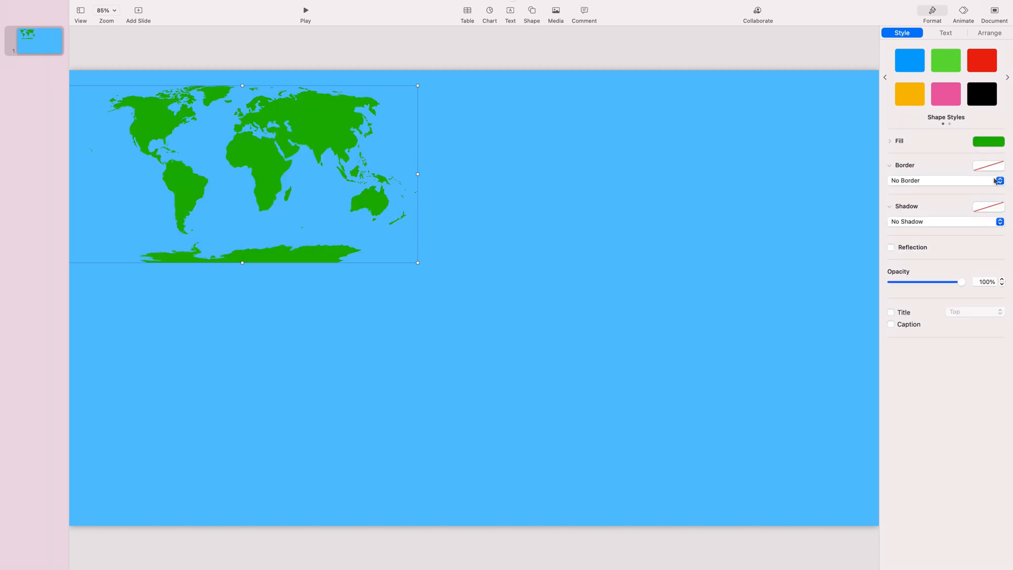
Step: Add a light cyan drop shadow to the map with 9 pt blur, 0 offset and 90% opacity
click(999, 220)
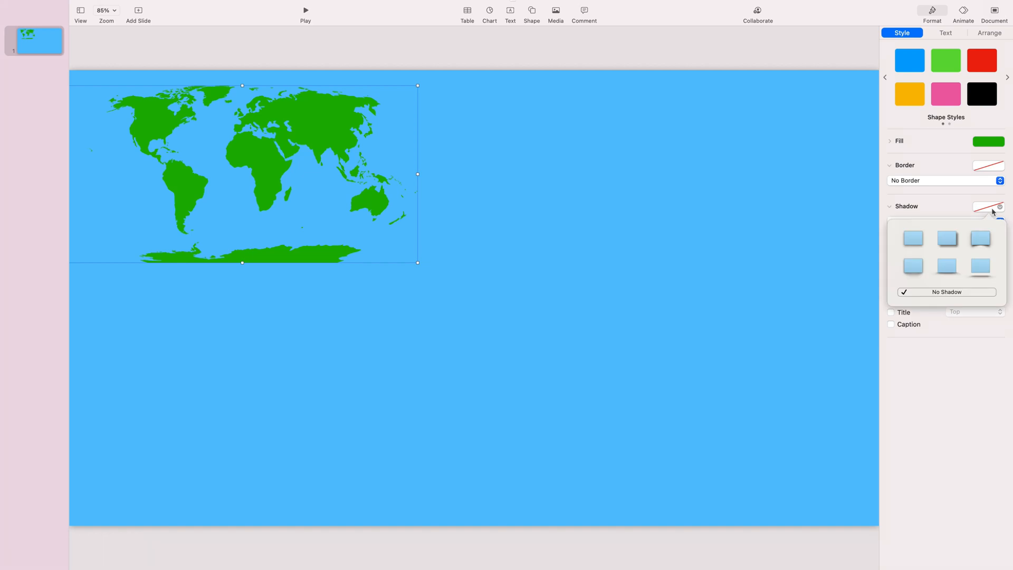
mouse_move(919, 242)
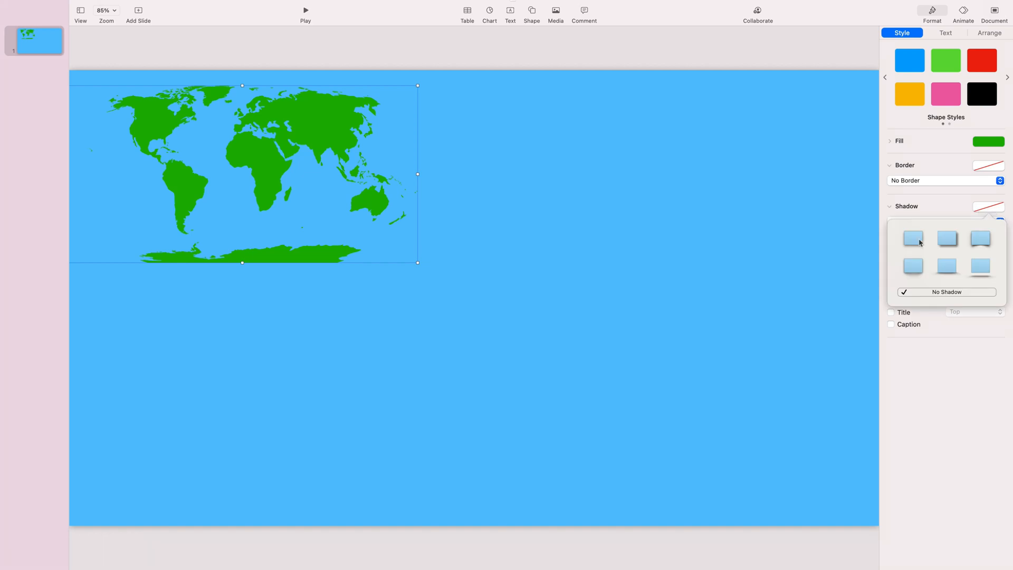
click(912, 238)
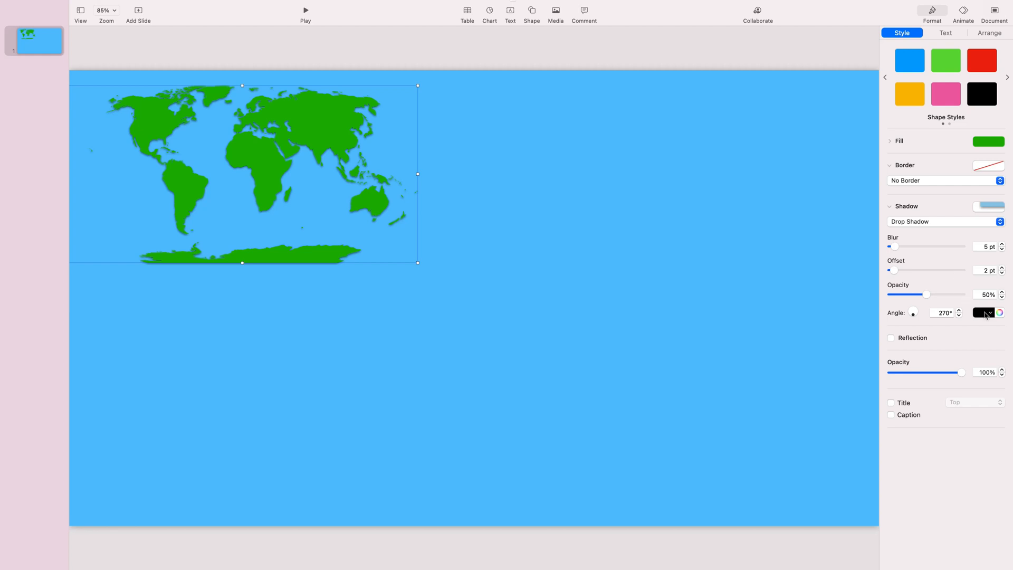
click(982, 312)
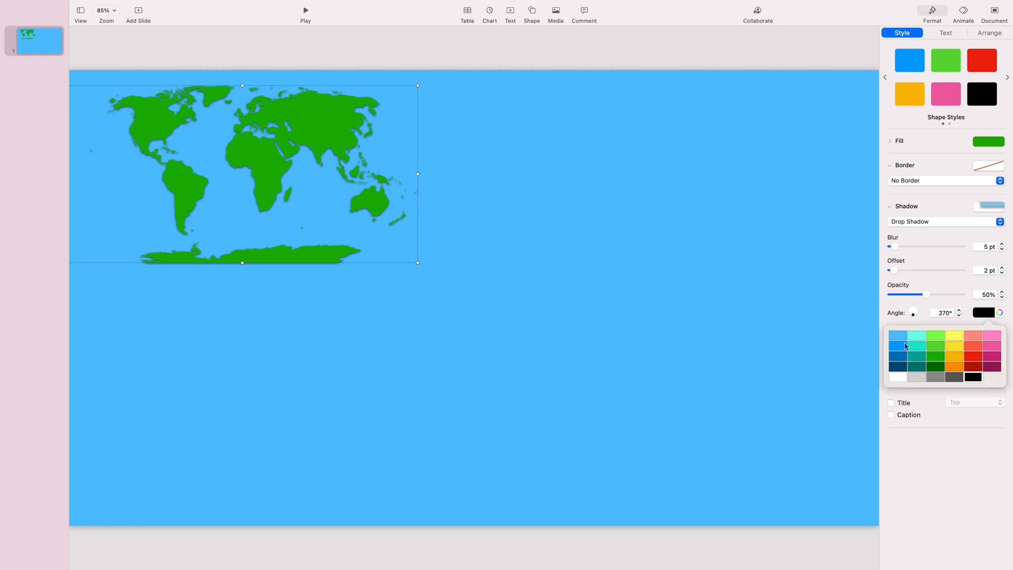
mouse_move(955, 326)
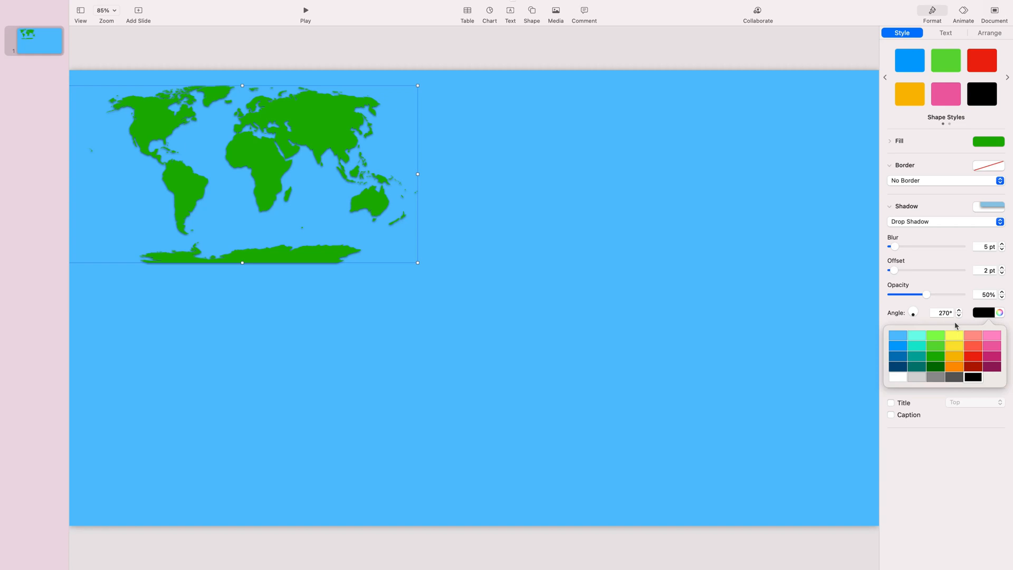
click(997, 312)
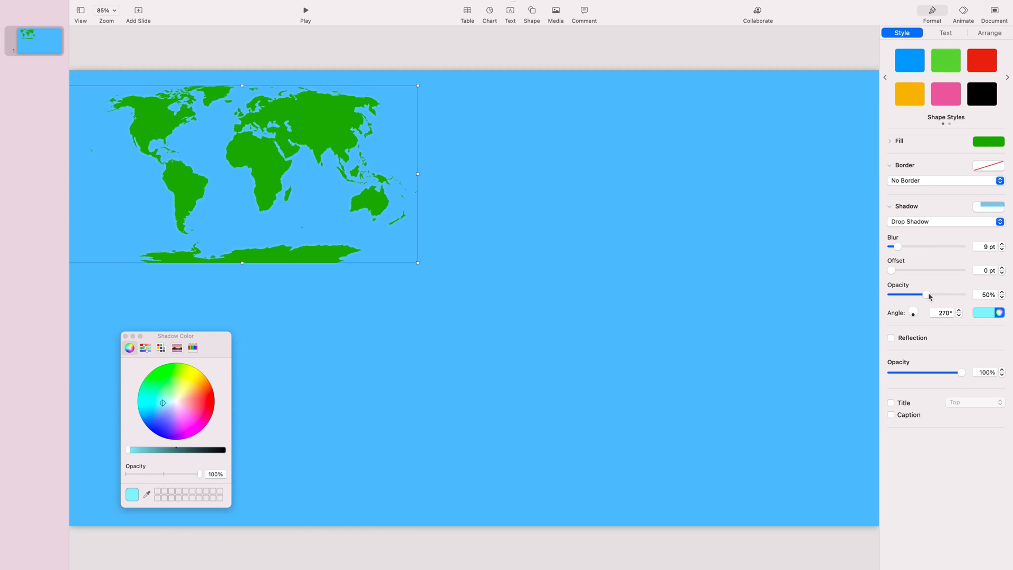
mouse_move(925, 294)
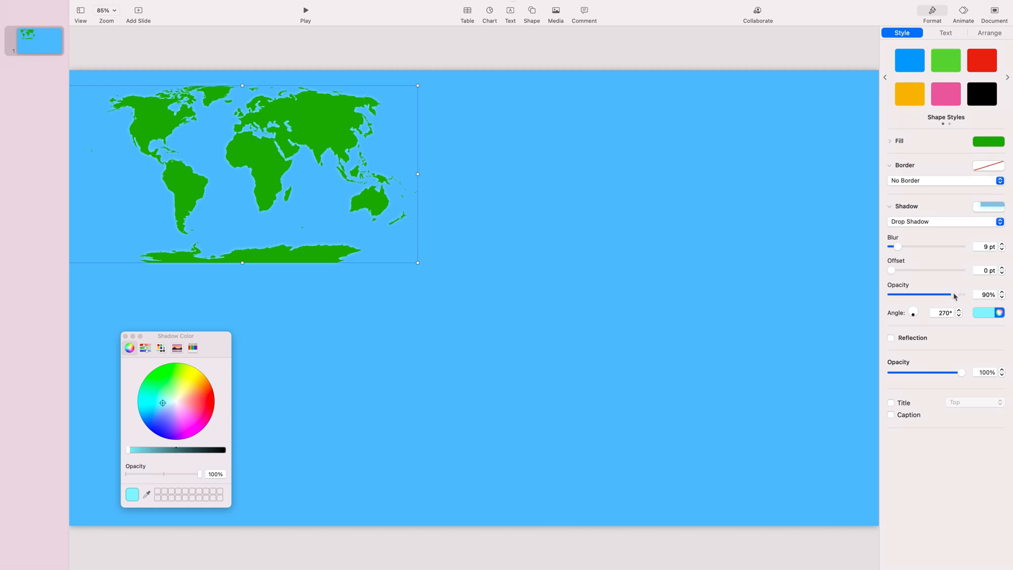
click(890, 206)
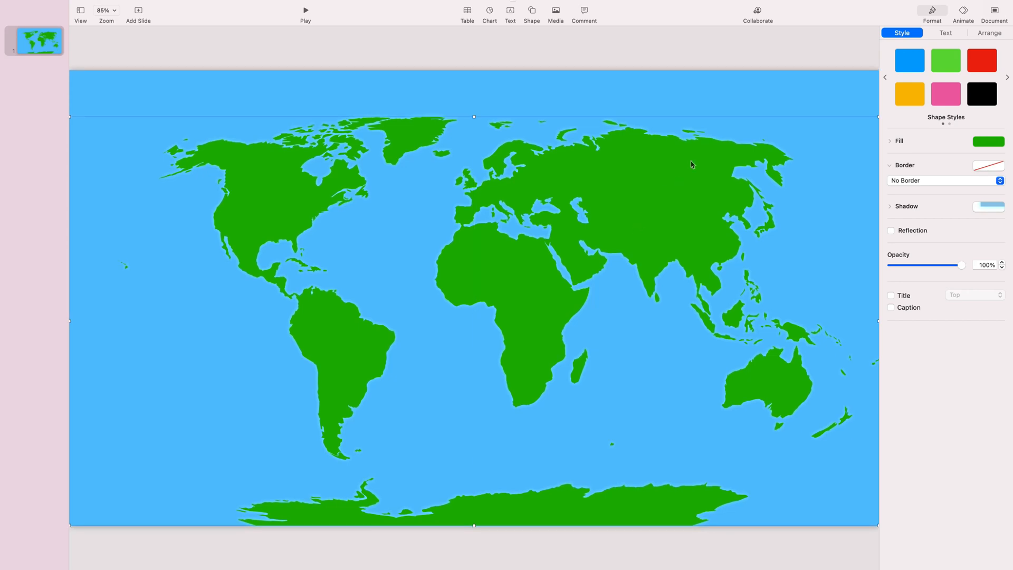
mouse_move(708, 184)
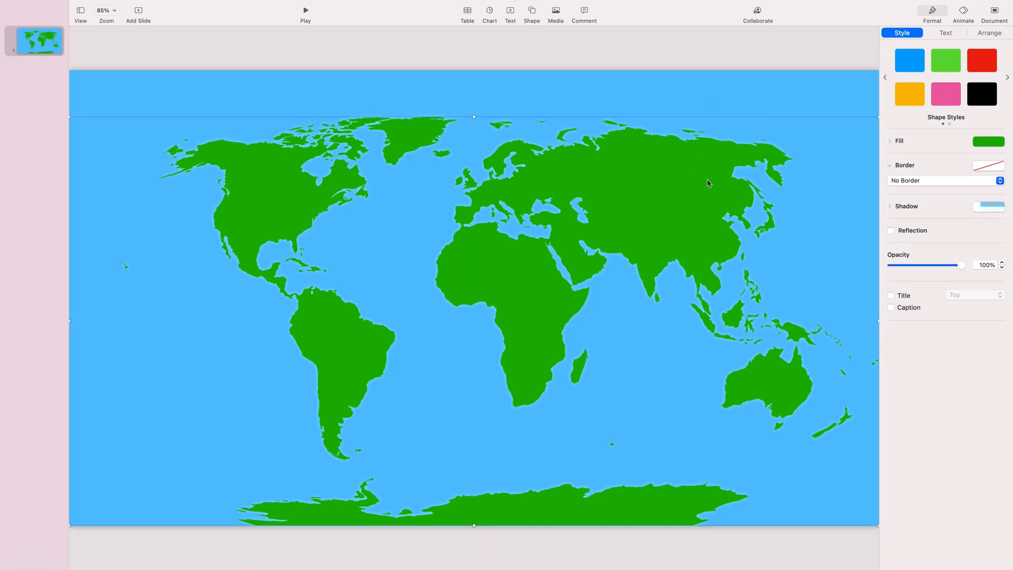
Step: Deselect the enlarged map so slide 1 shows it spanning the blue background
click(569, 70)
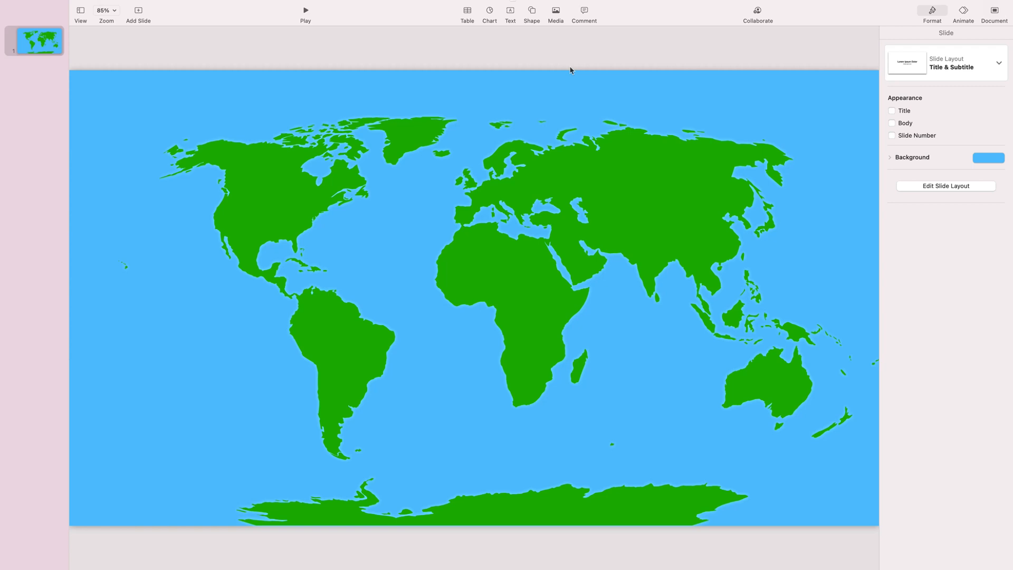
mouse_move(603, 92)
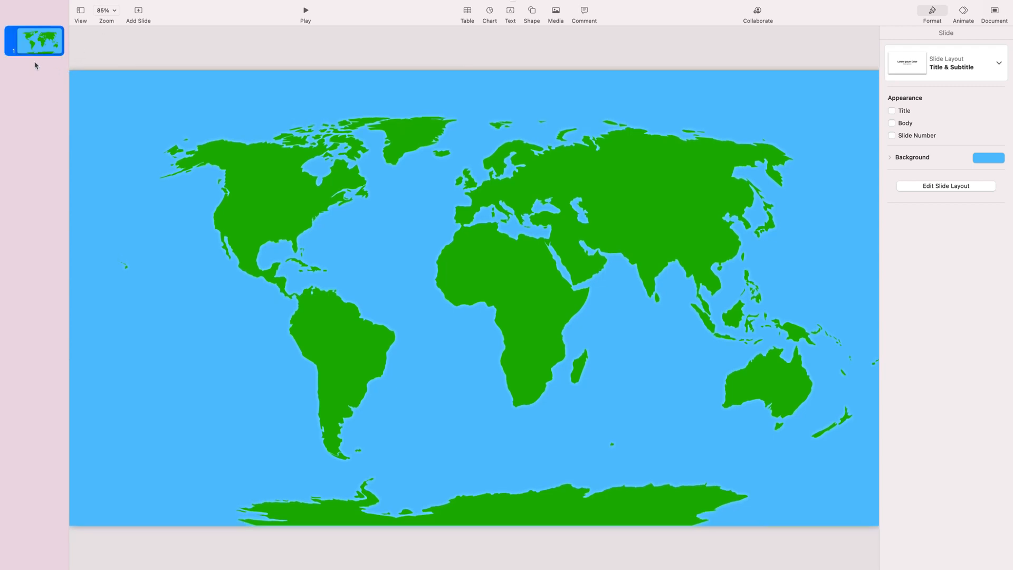
Step: Duplicate slide 1, zoom to 50% and enlarge slide 2's map well beyond the slide edges
right_click(34, 40)
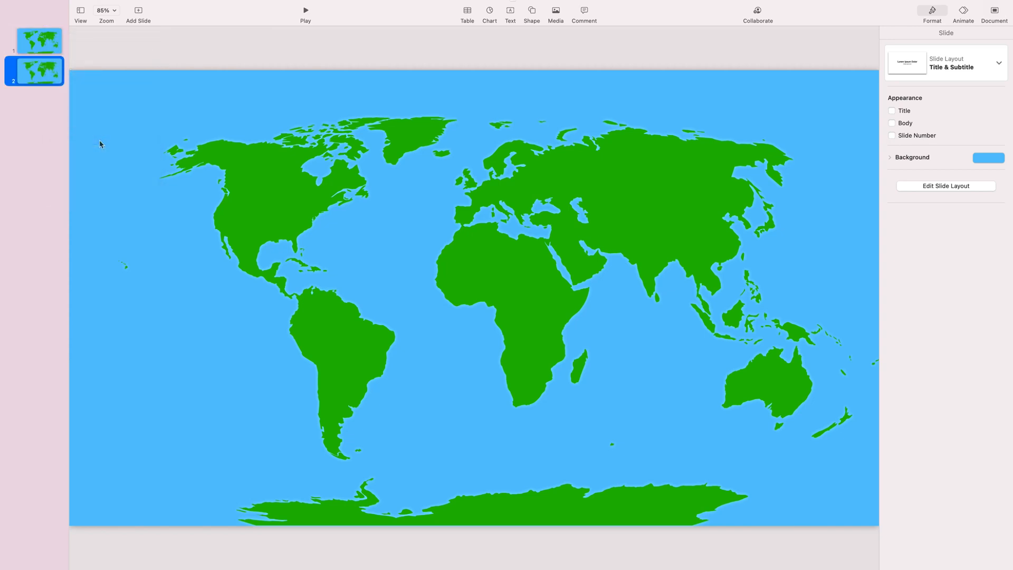
click(240, 191)
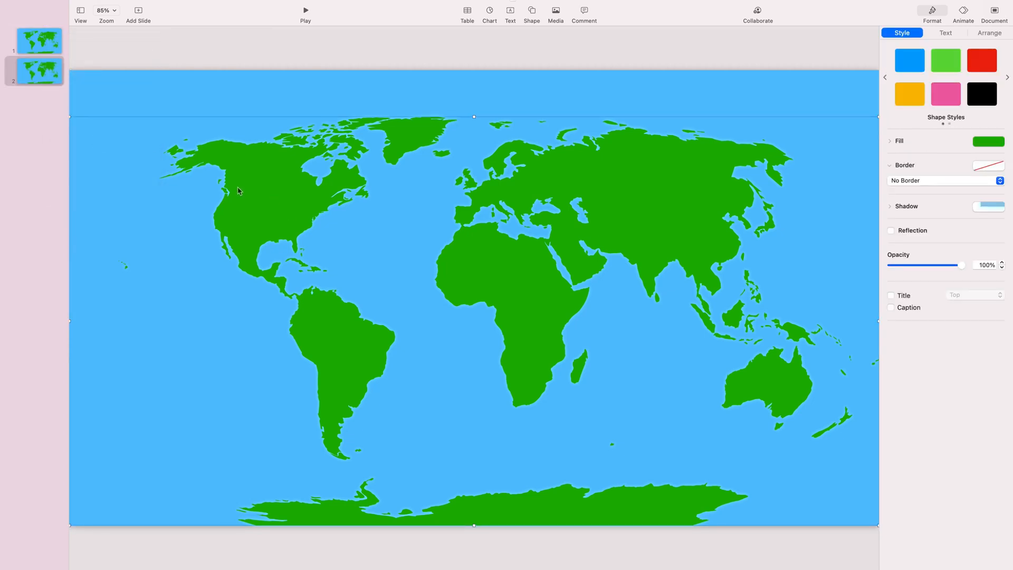
mouse_move(377, 143)
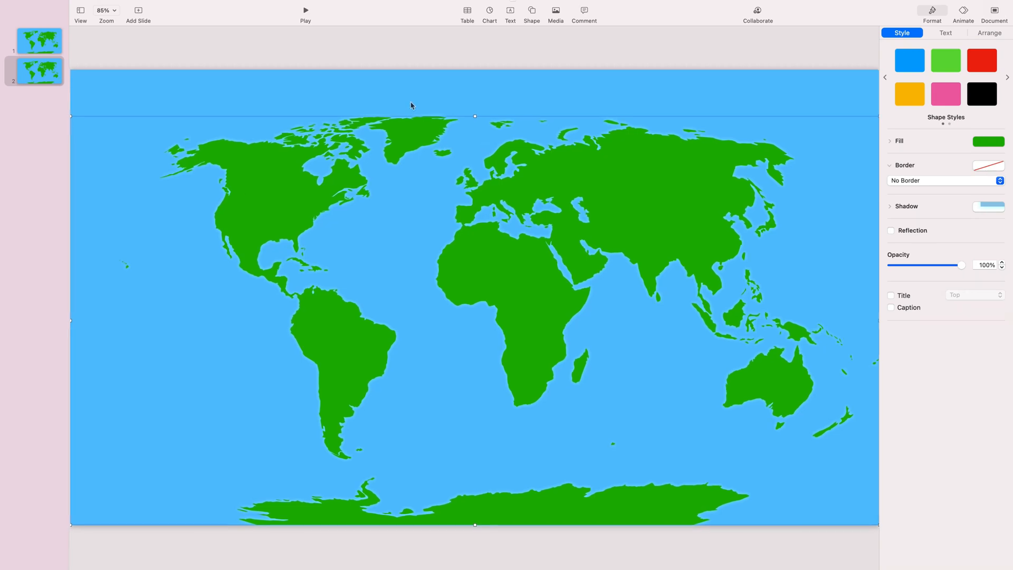
click(105, 11)
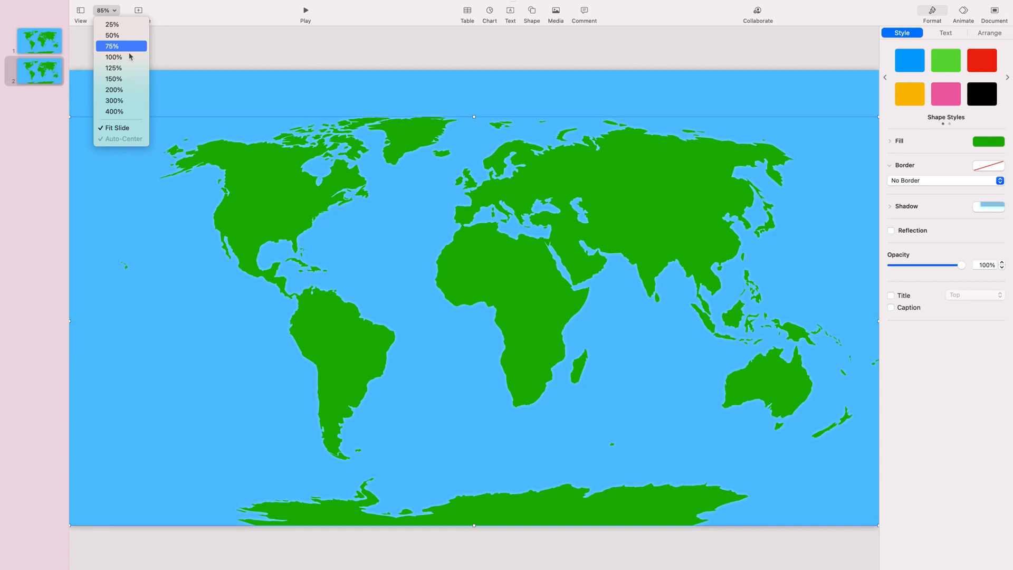
click(111, 34)
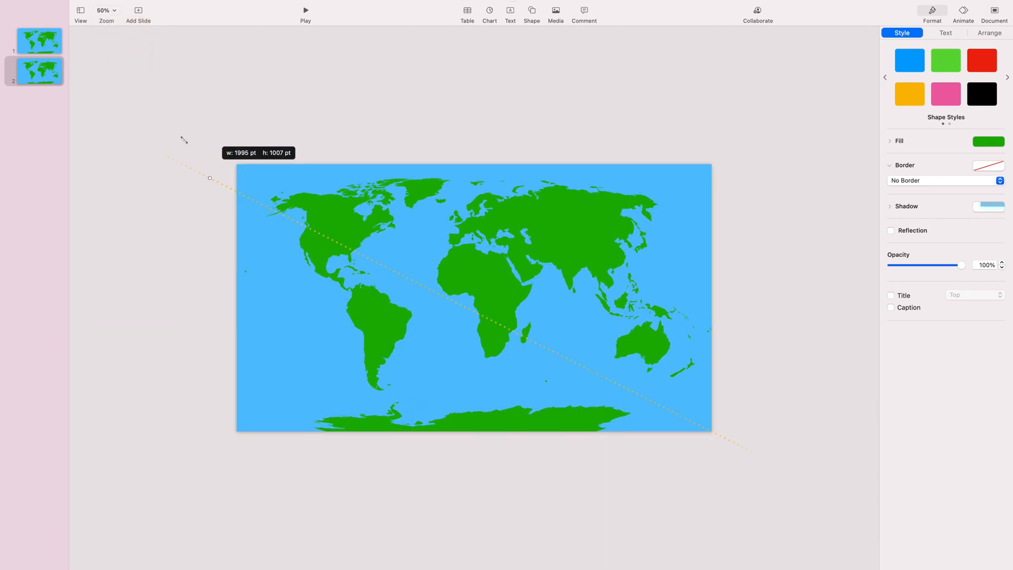
drag(209, 177, 96, 121)
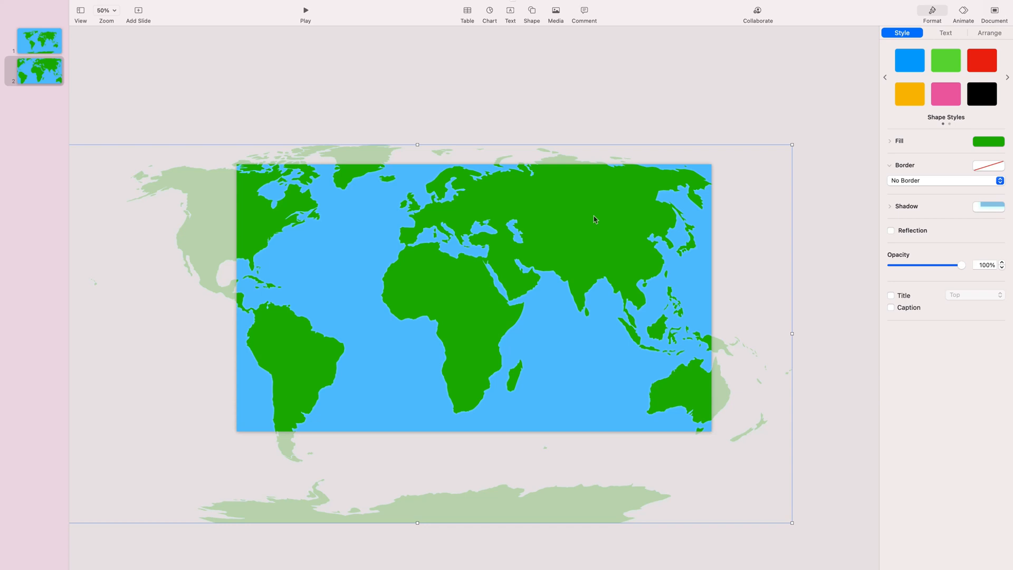
mouse_move(406, 217)
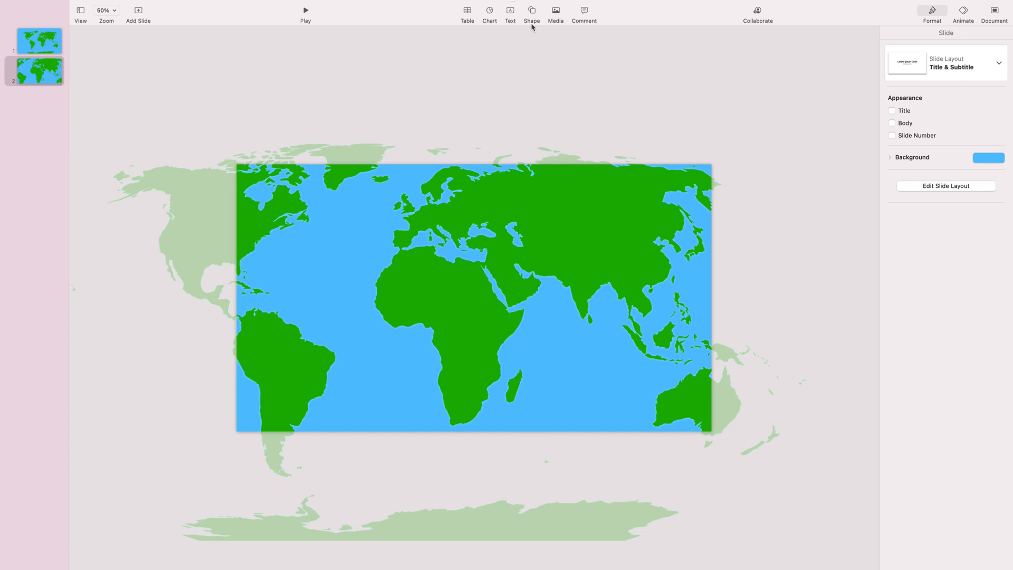
Step: Bring up the Basic shape collection to reach the Draw with Pen tool
click(532, 11)
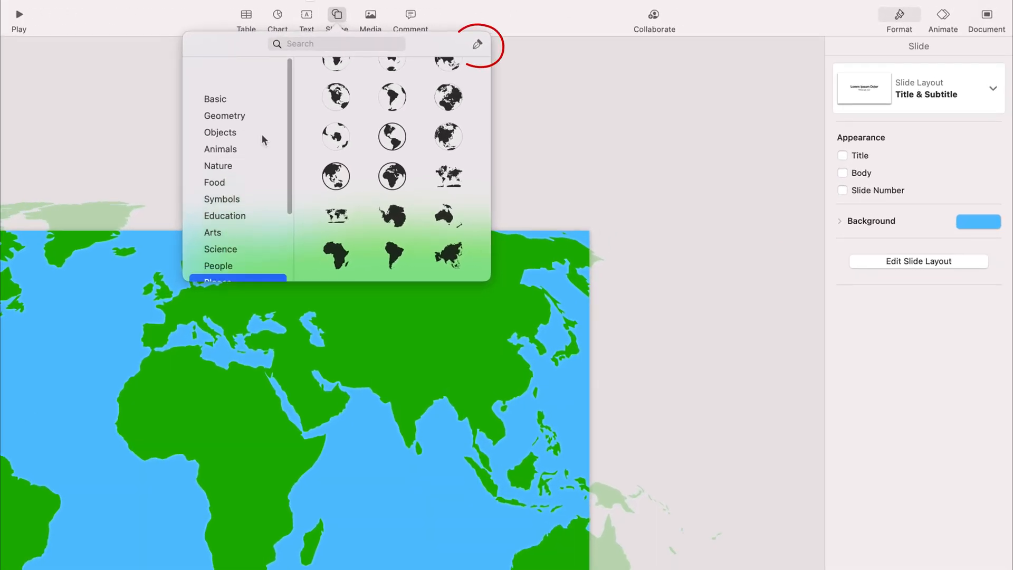
click(215, 73)
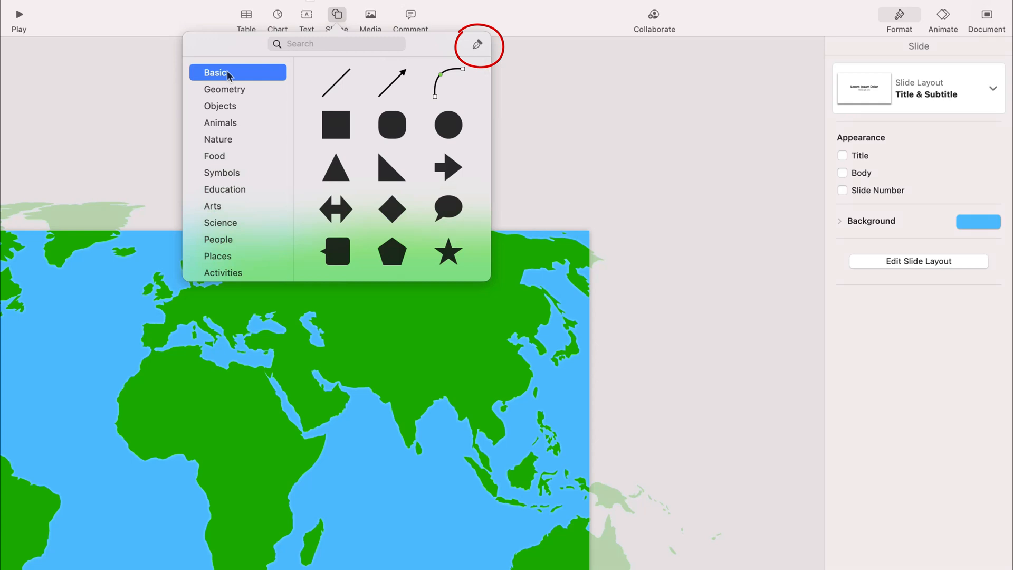
mouse_move(478, 45)
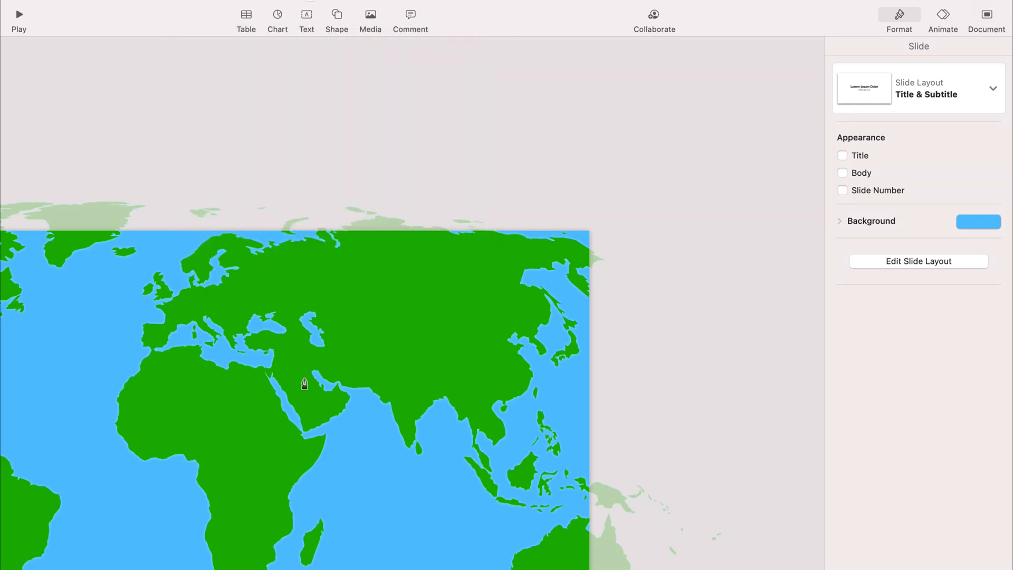
mouse_move(183, 278)
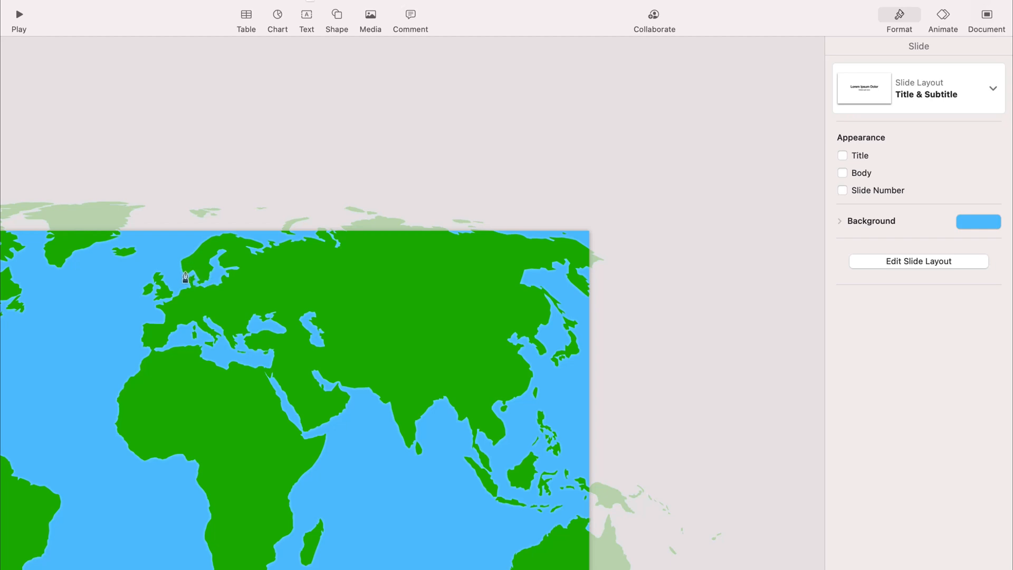
mouse_move(166, 304)
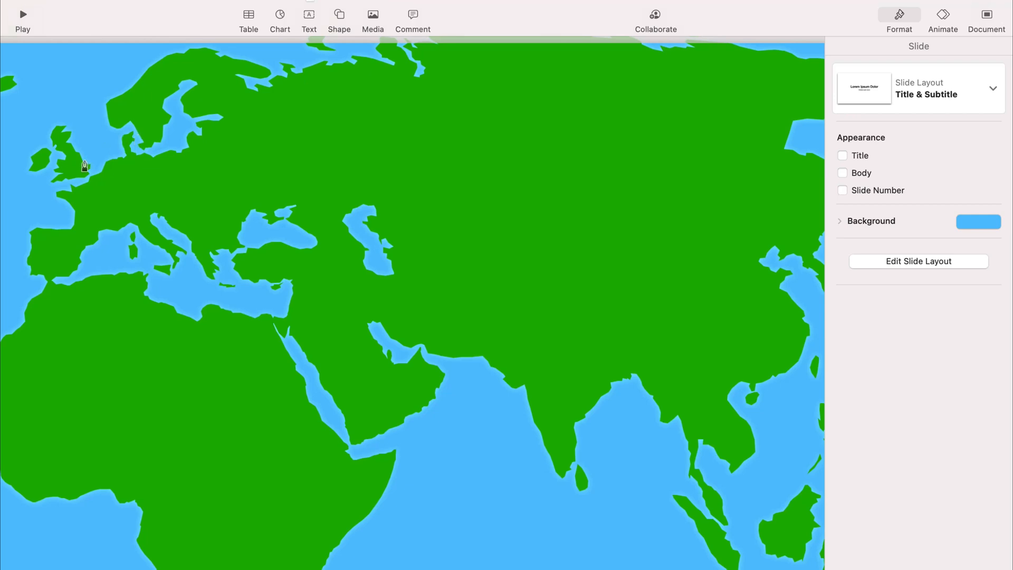
mouse_move(18, 266)
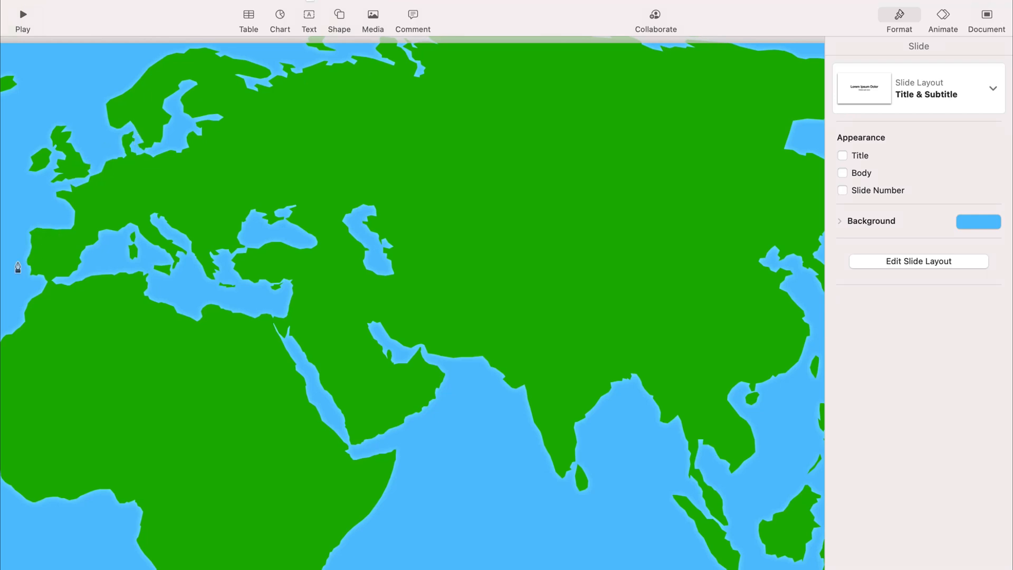
mouse_move(30, 269)
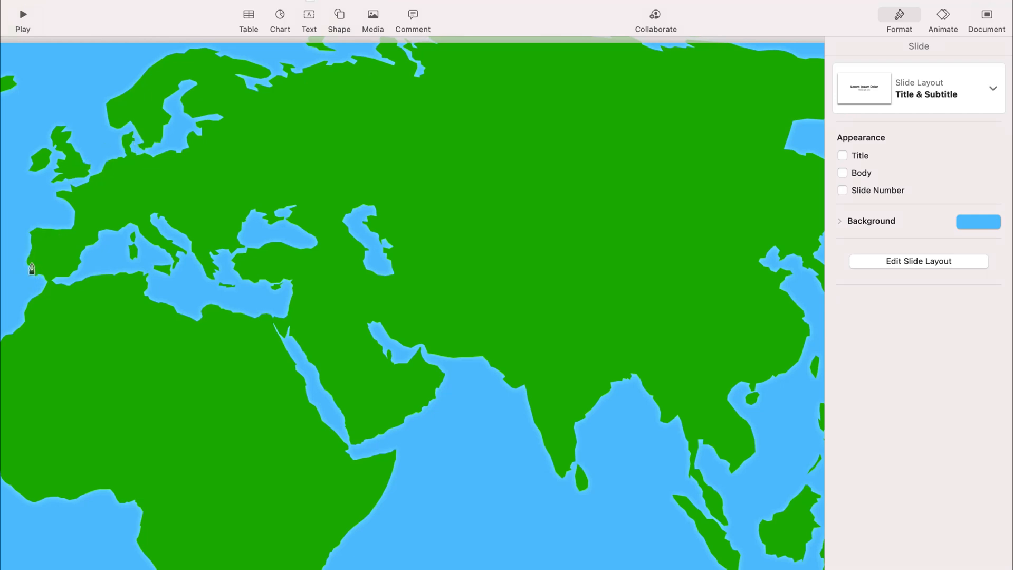
click(30, 275)
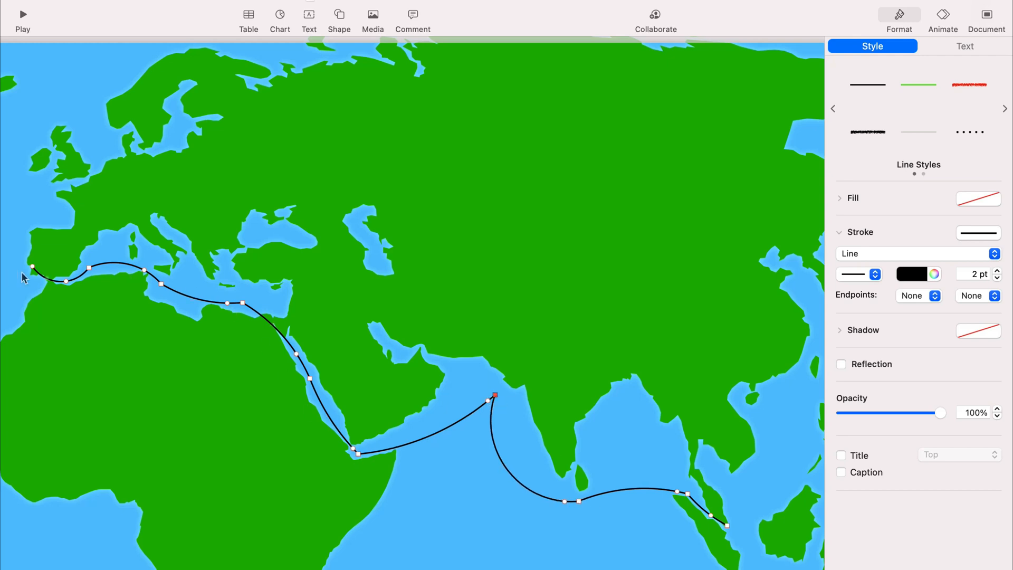
mouse_move(38, 272)
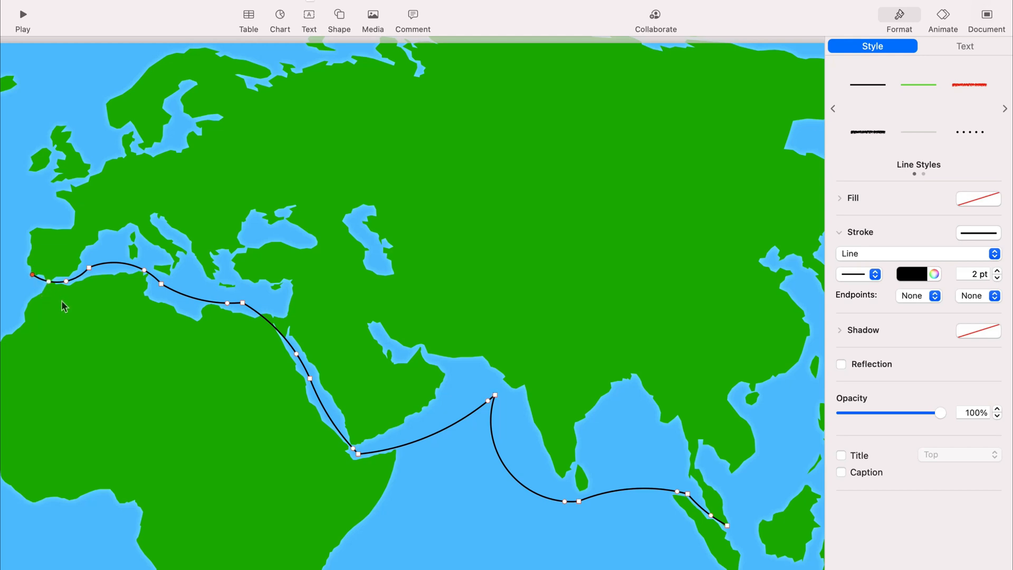
mouse_move(895, 133)
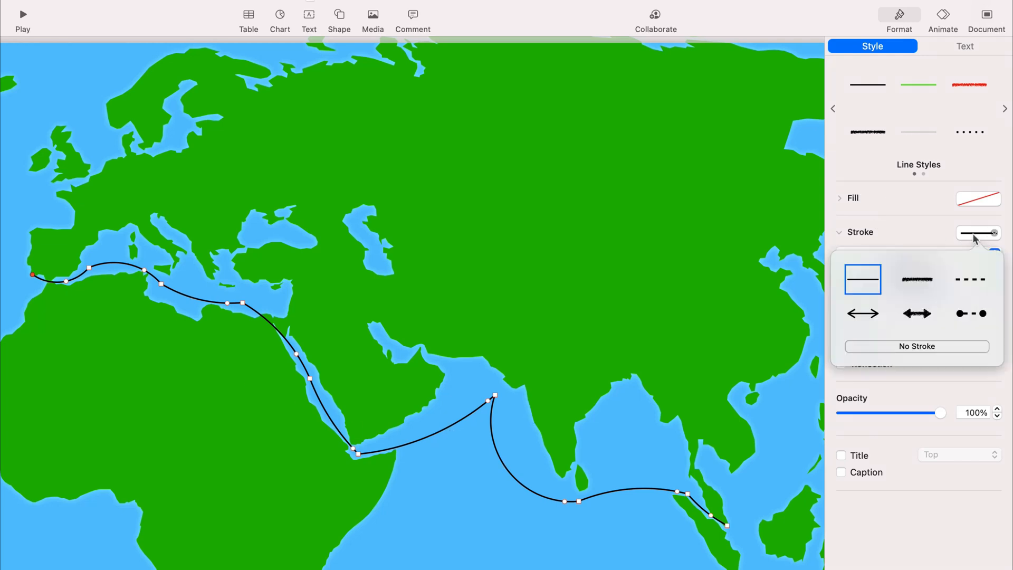
Step: Style the route as a thicker white dotted line
click(968, 278)
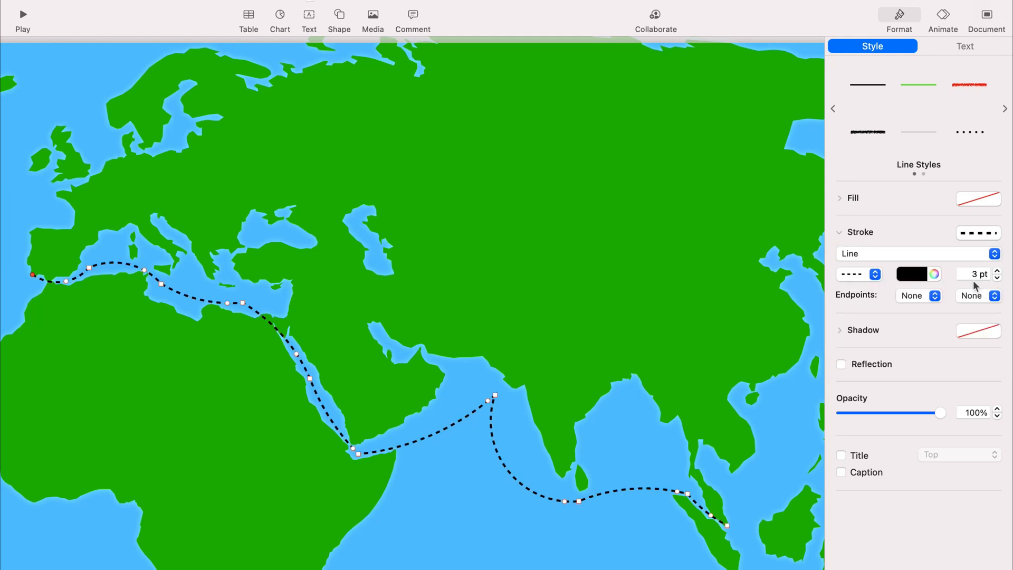
click(853, 275)
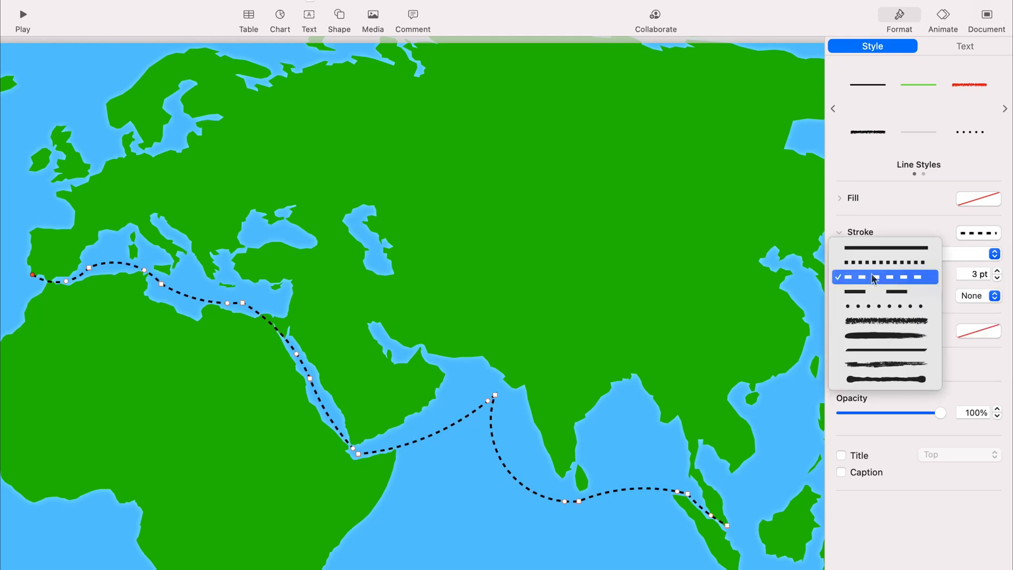
click(884, 307)
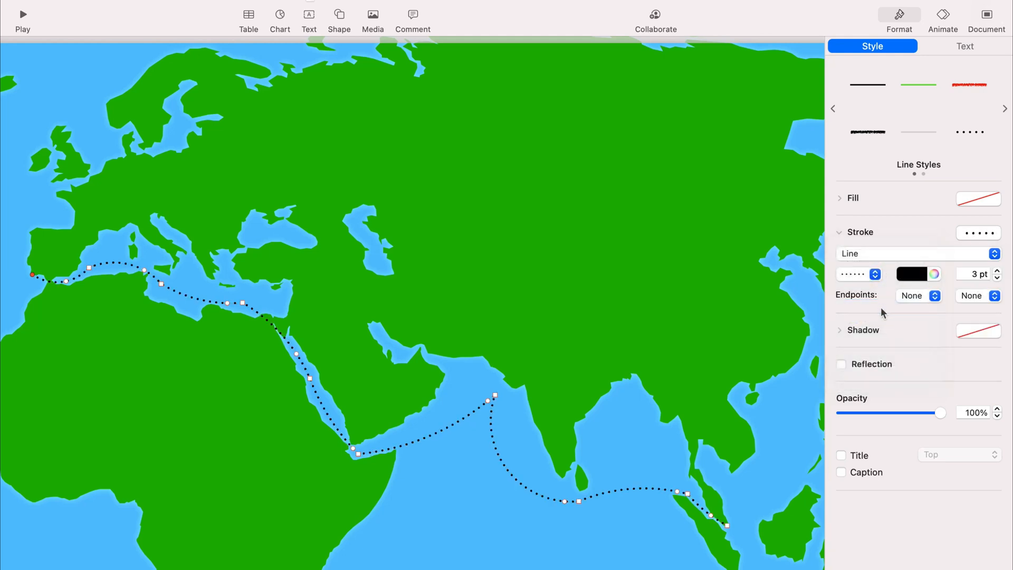
click(997, 270)
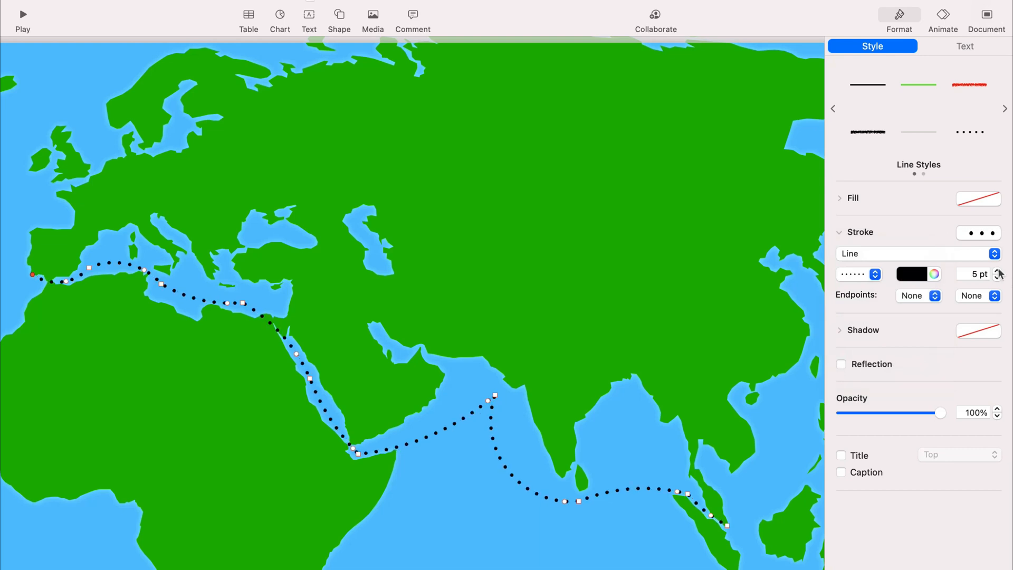
click(921, 273)
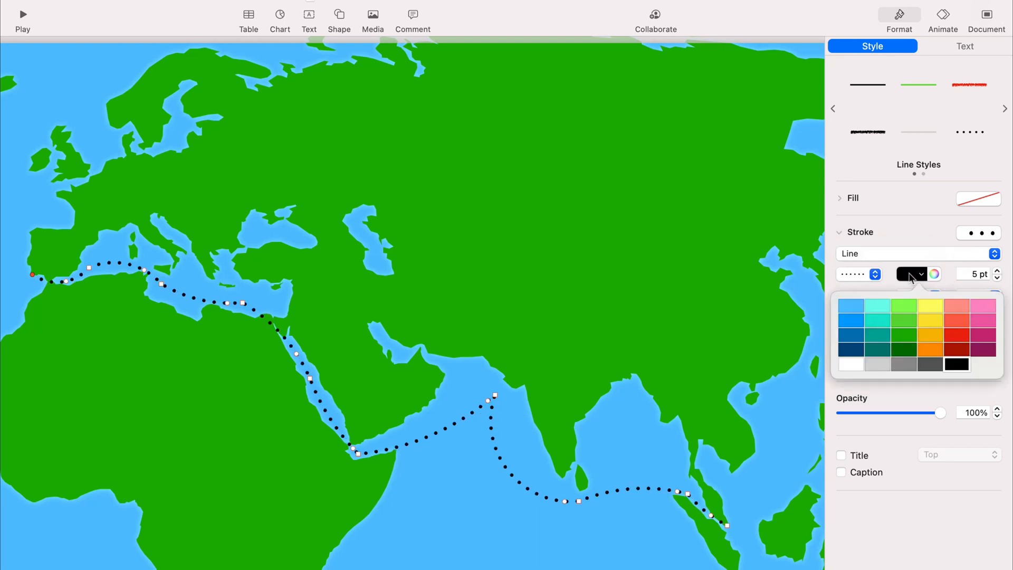
click(850, 364)
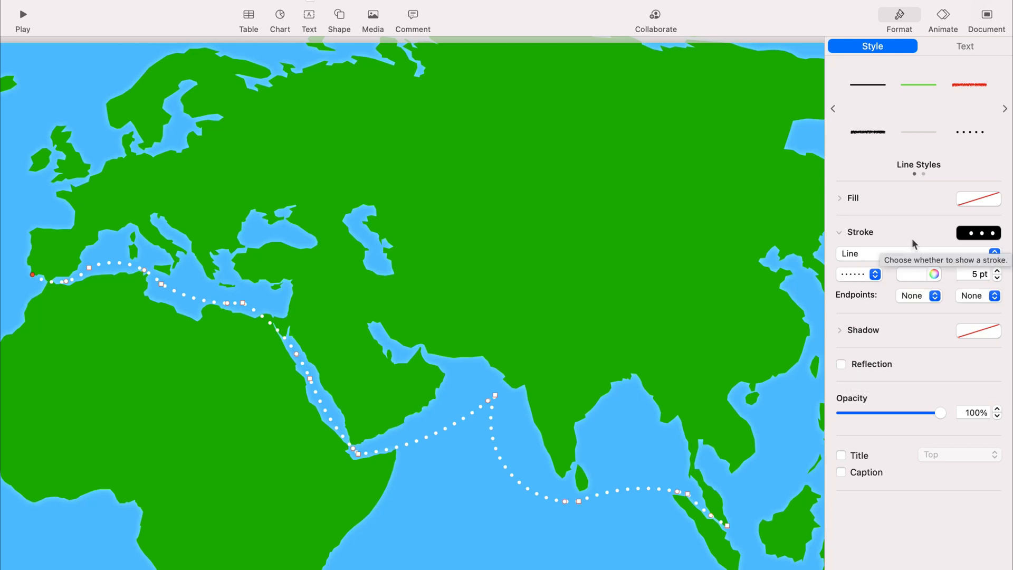
mouse_move(926, 203)
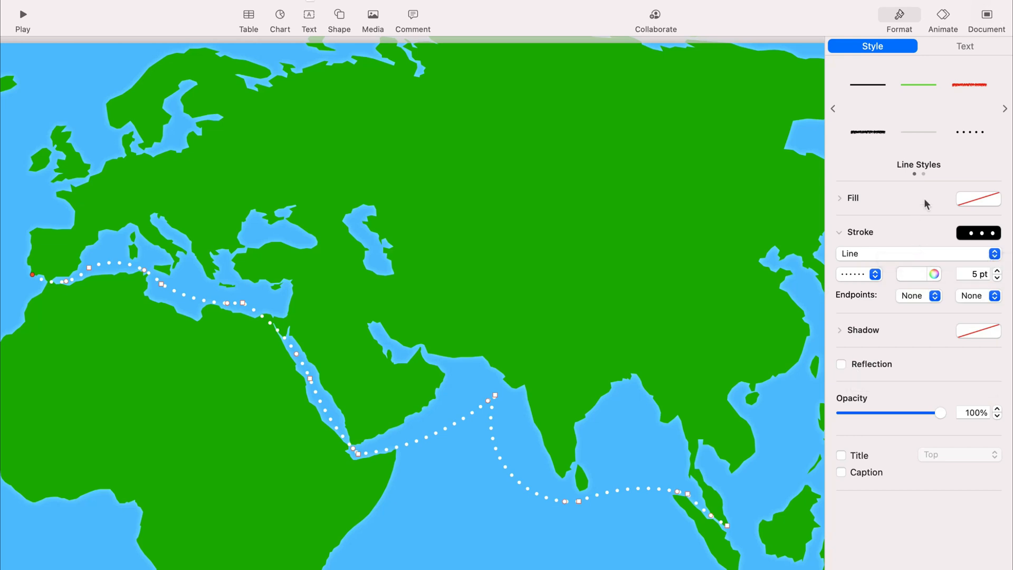
mouse_move(939, 380)
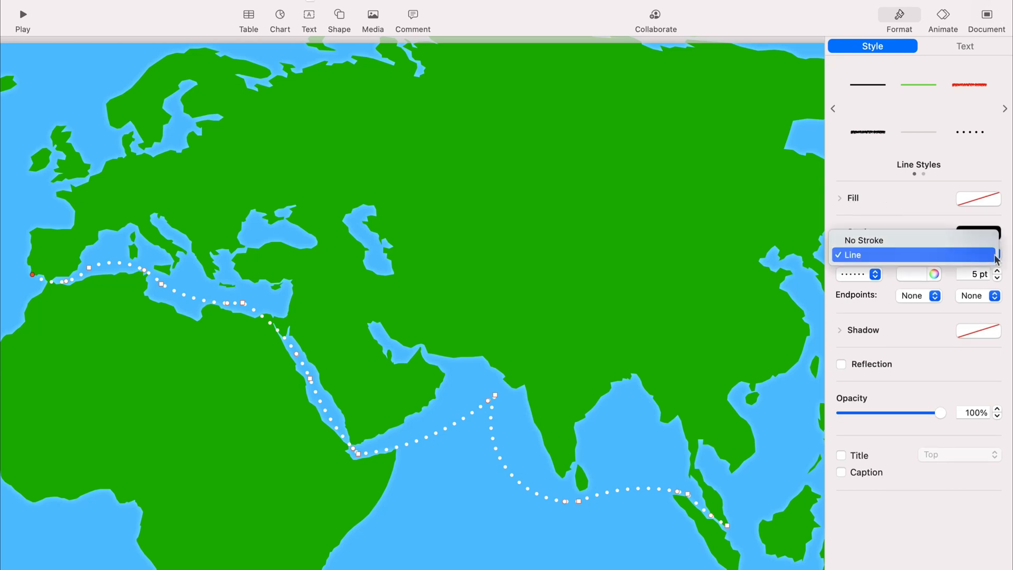
click(851, 255)
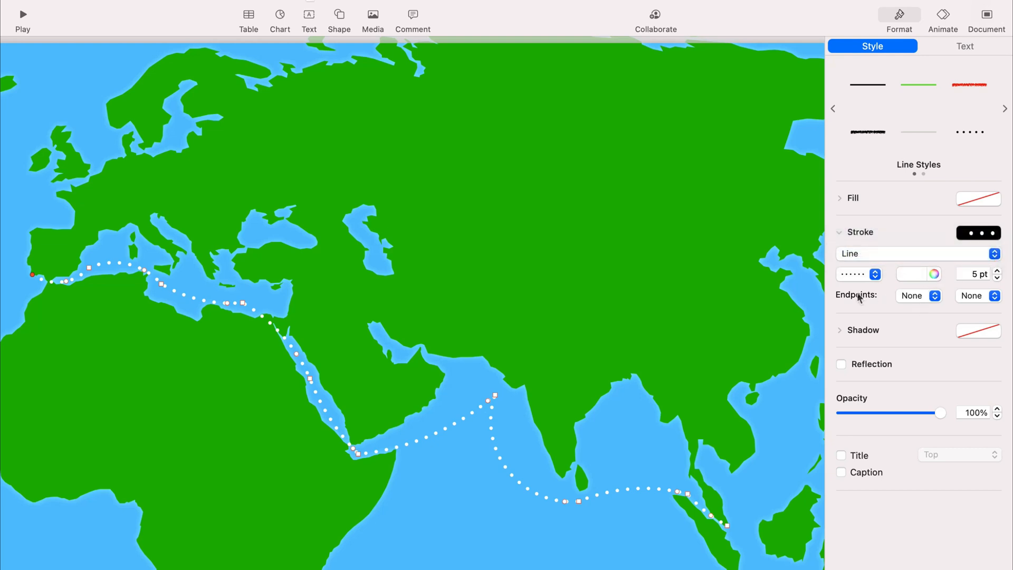
Step: Set the route's end point to an arrowhead and its start point to a circle
click(977, 295)
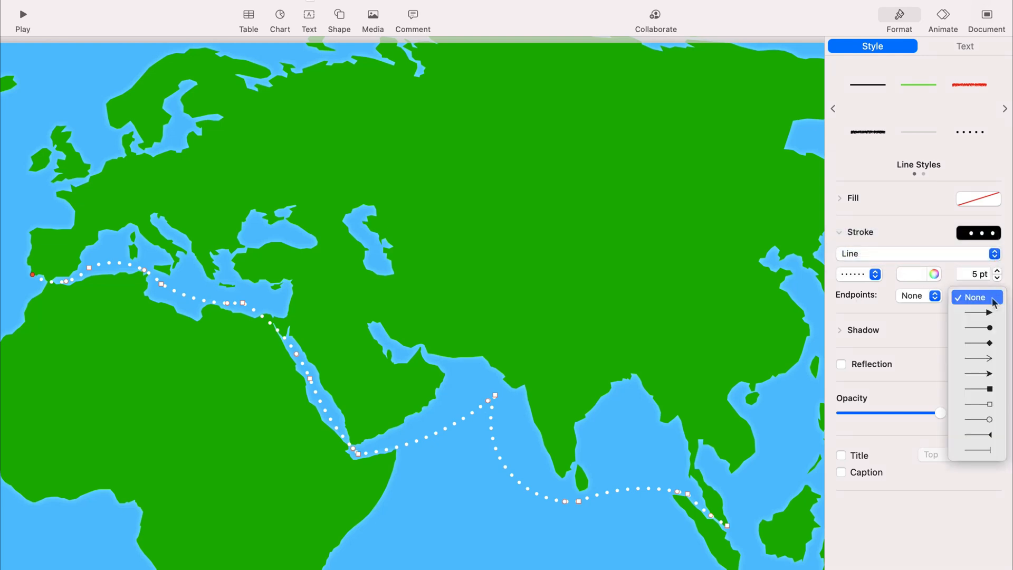
mouse_move(977, 312)
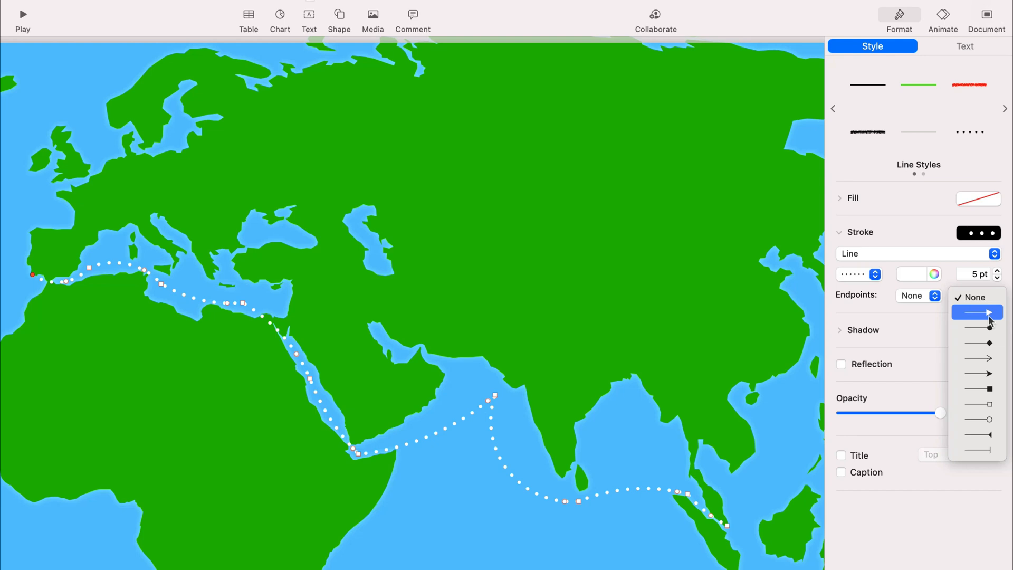
mouse_move(977, 357)
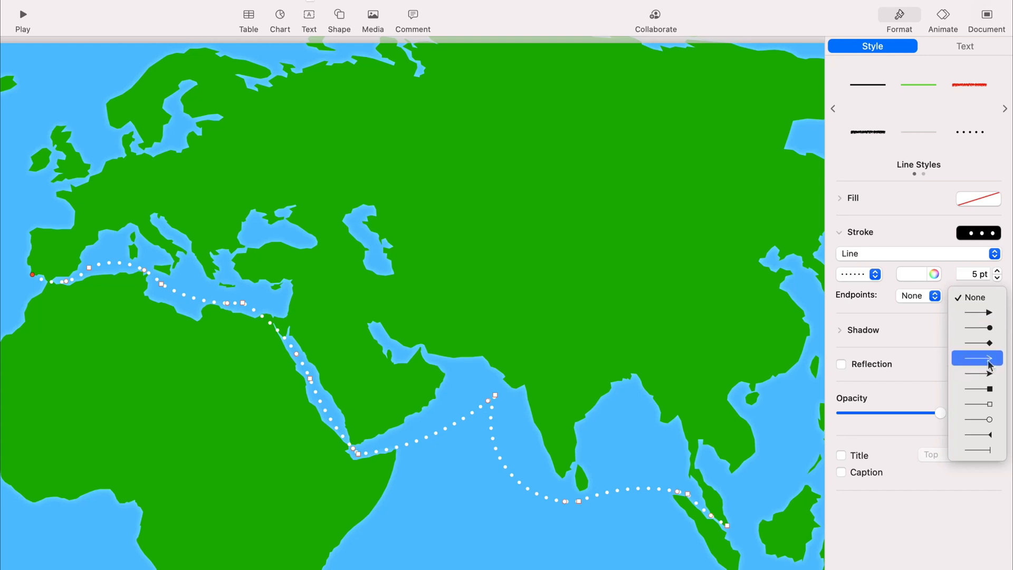
click(975, 358)
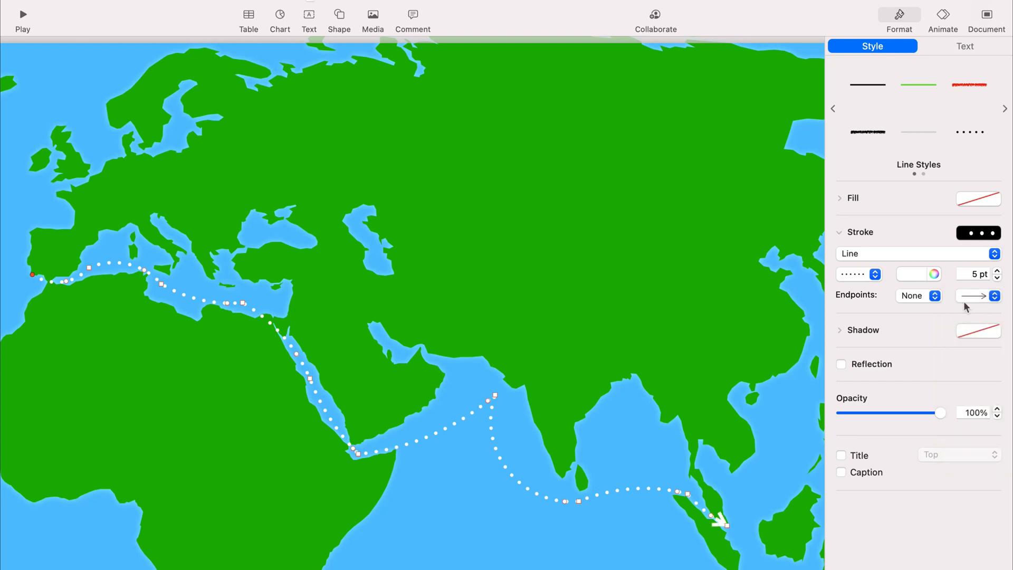
click(911, 295)
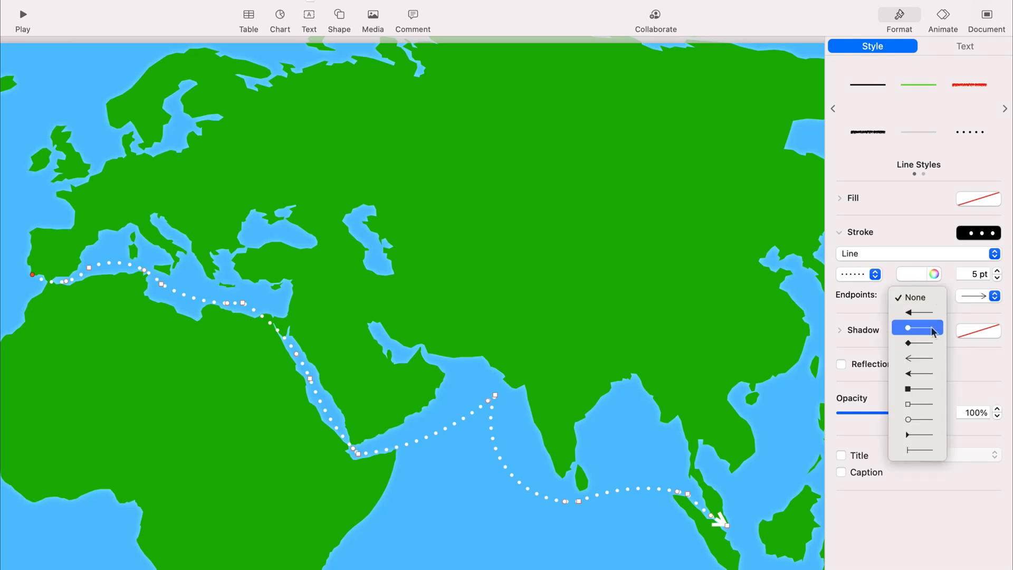
click(917, 418)
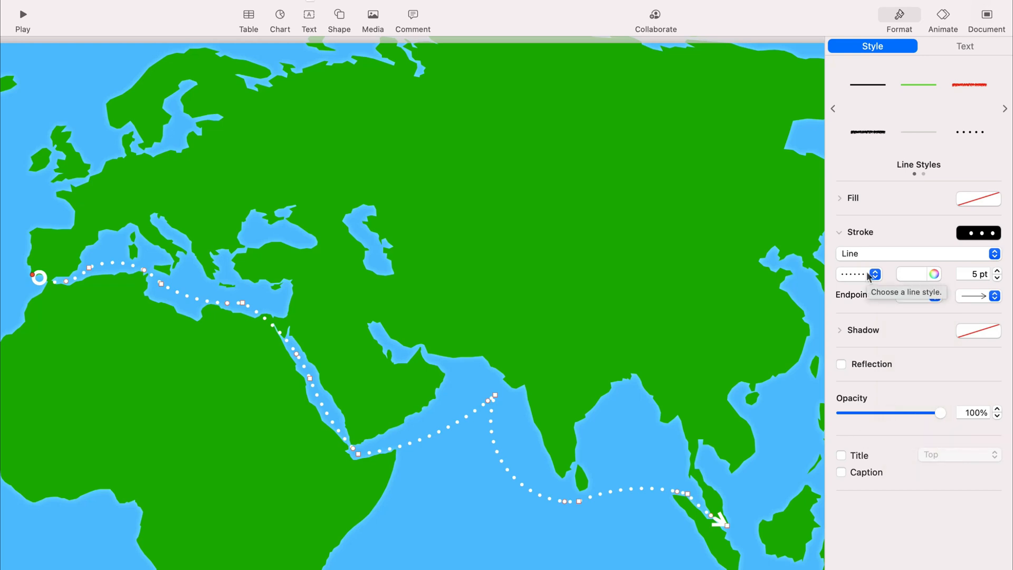
mouse_move(386, 466)
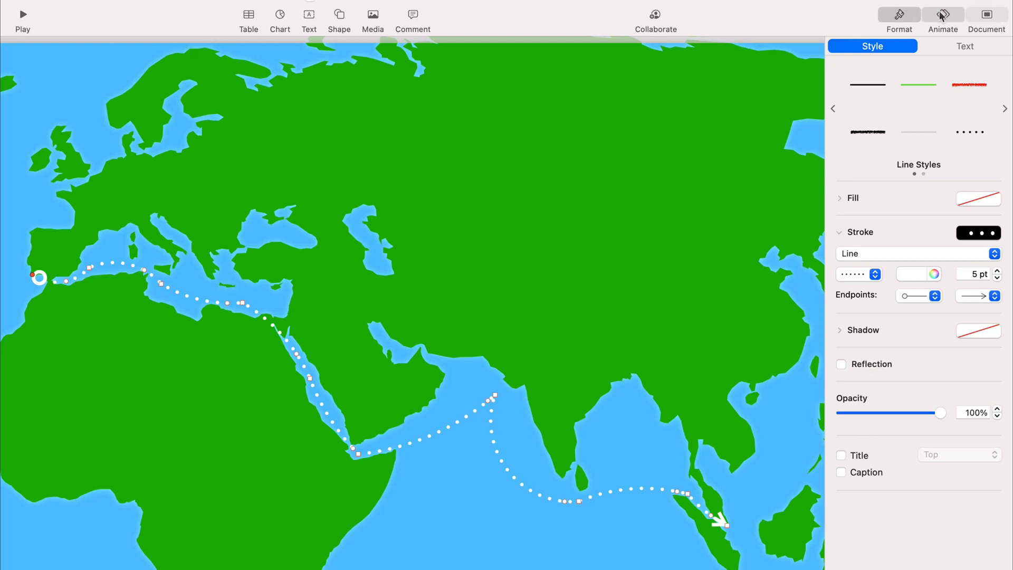
Step: Add a Line Draw build-in effect to the dotted route
click(942, 16)
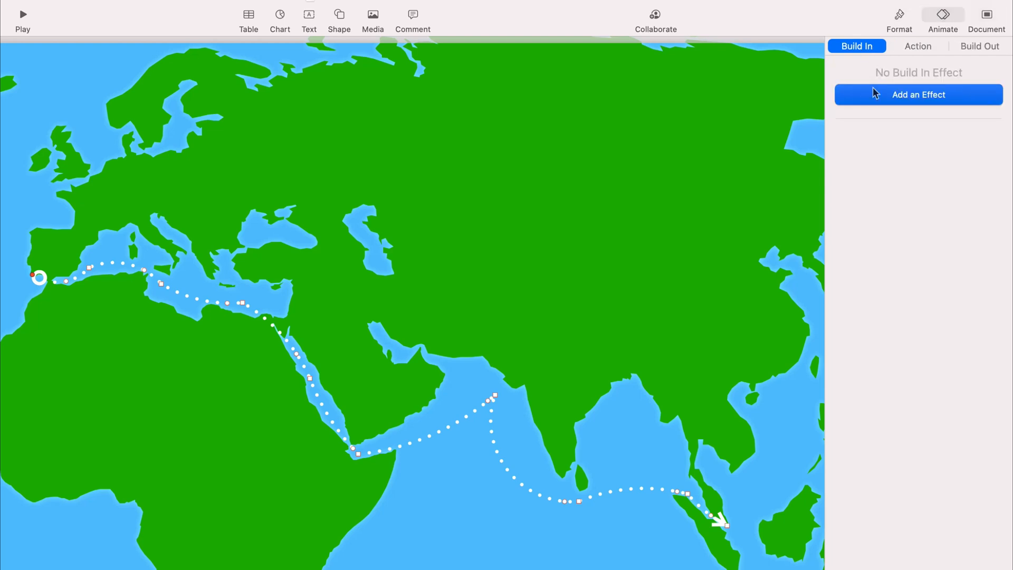
click(916, 93)
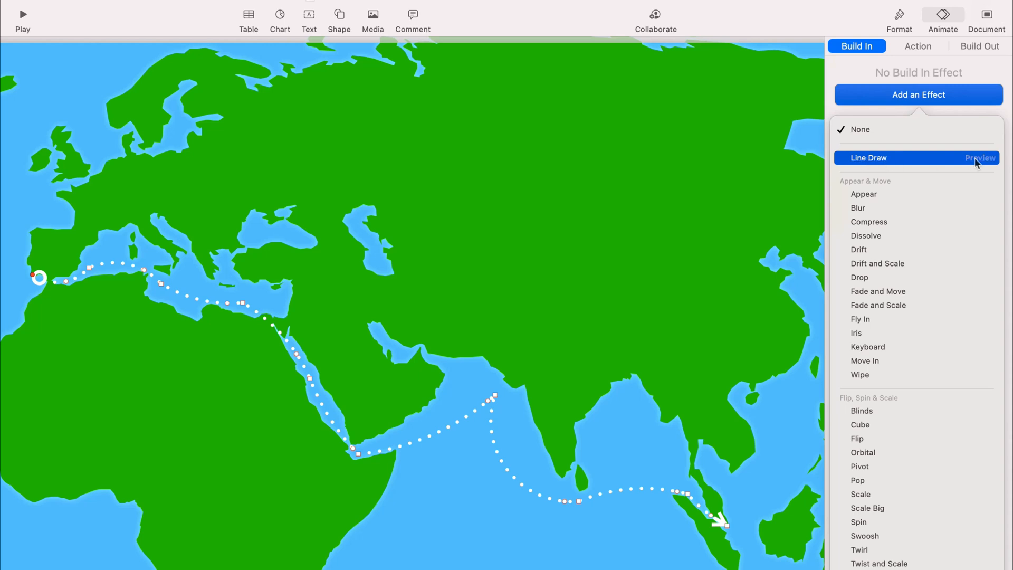
click(979, 157)
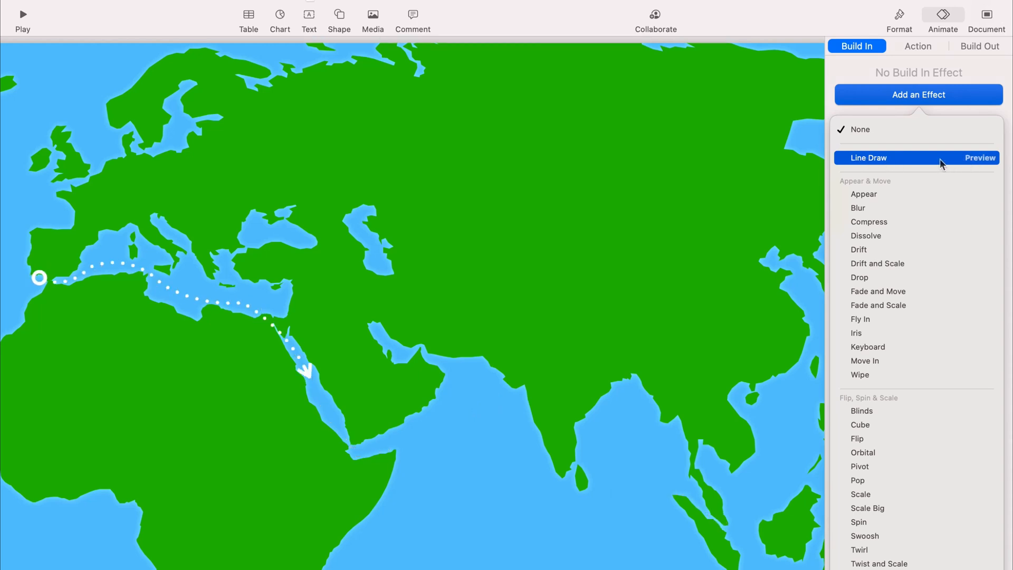
click(978, 157)
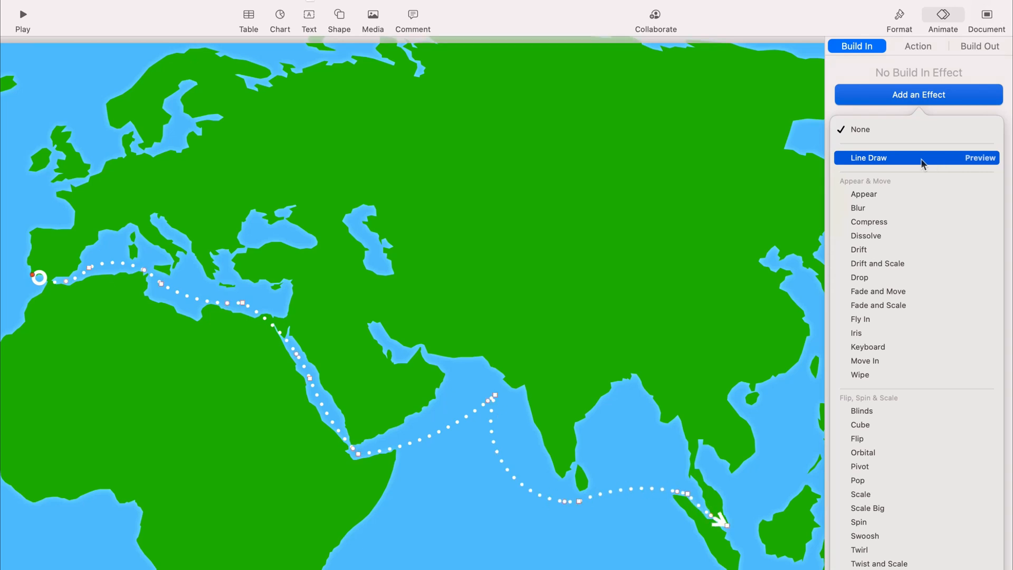
click(869, 157)
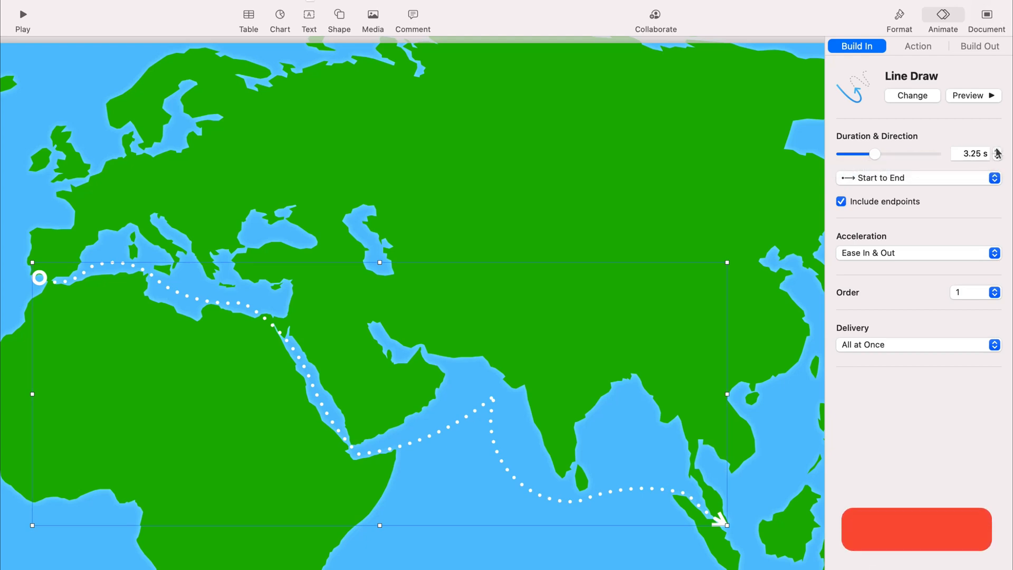
Step: Set the Line Draw duration to 5 seconds and preview the route drawing itself in
click(997, 151)
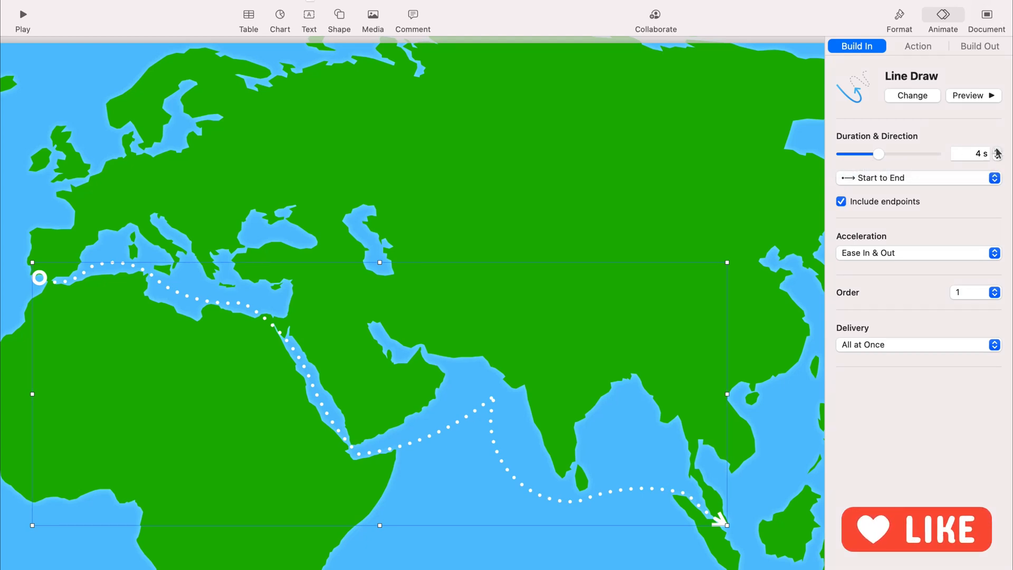
click(996, 149)
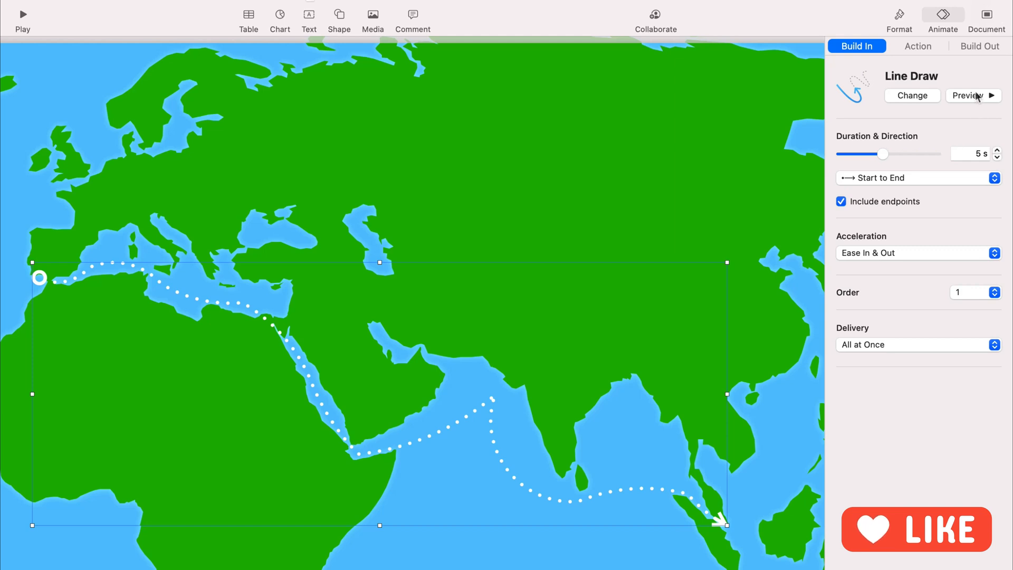
click(971, 95)
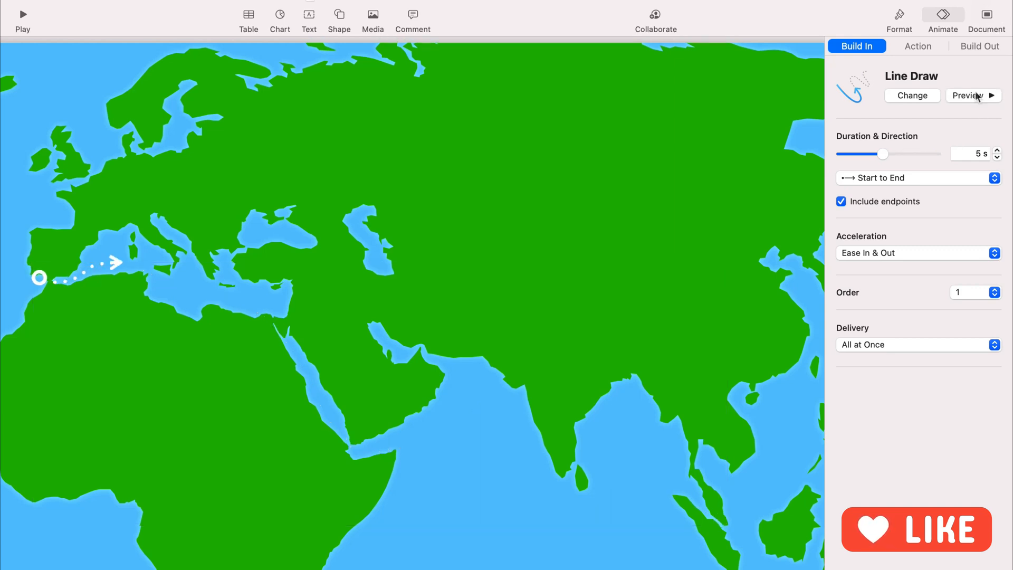
click(970, 96)
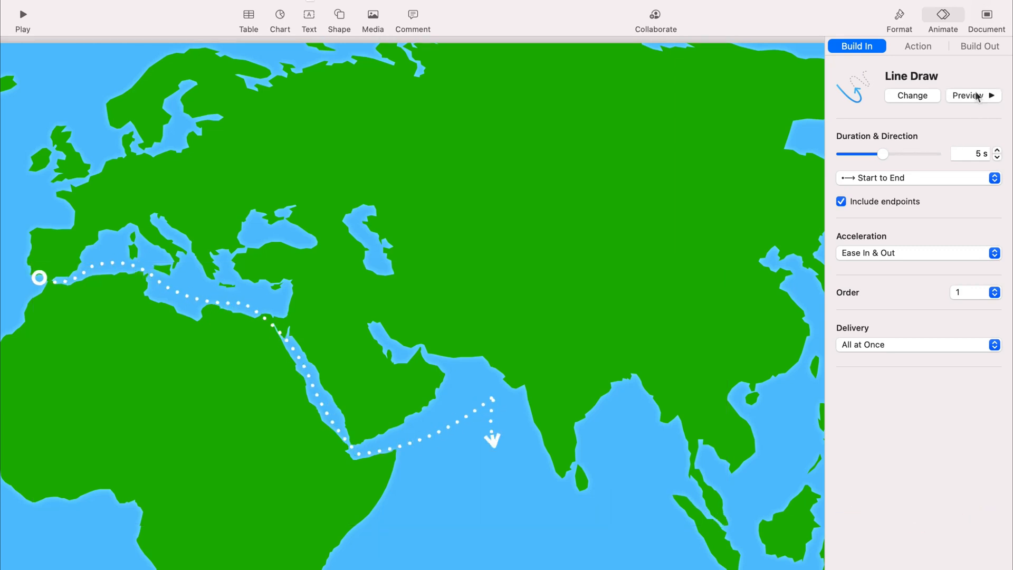
click(972, 96)
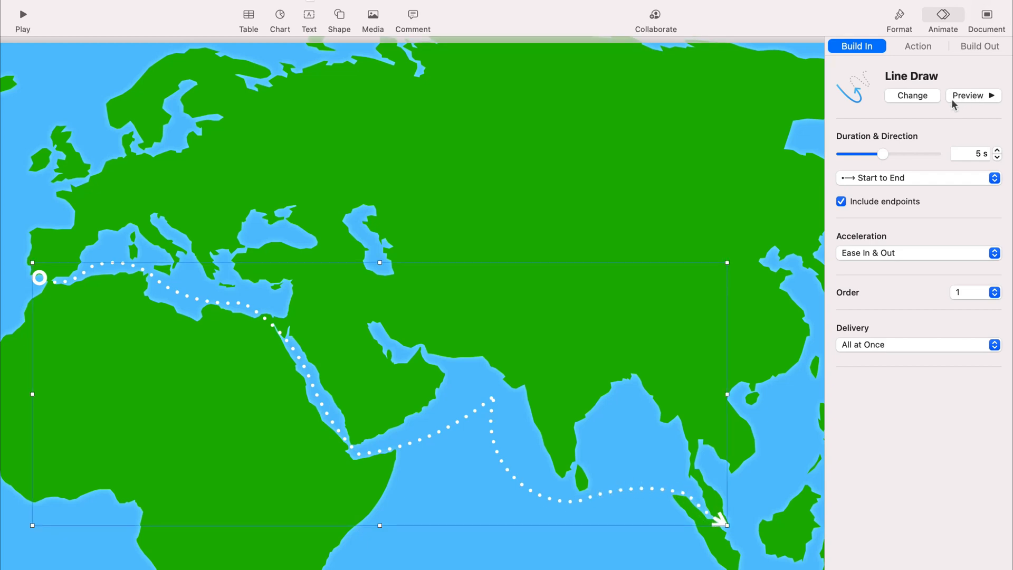
mouse_move(662, 82)
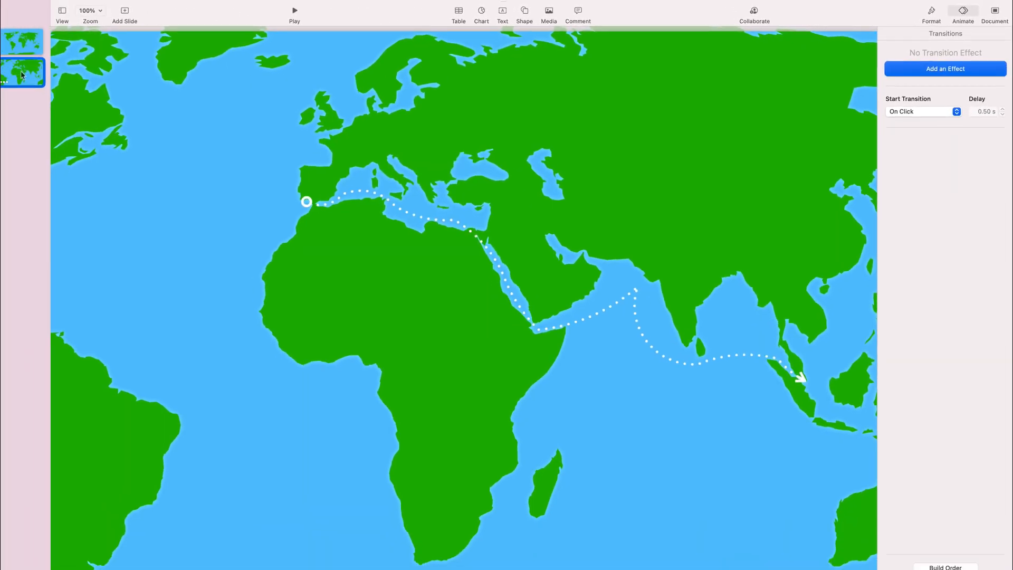
Step: Apply the Magic Move transition to slide 2 and dismiss its explanation dialog
click(36, 70)
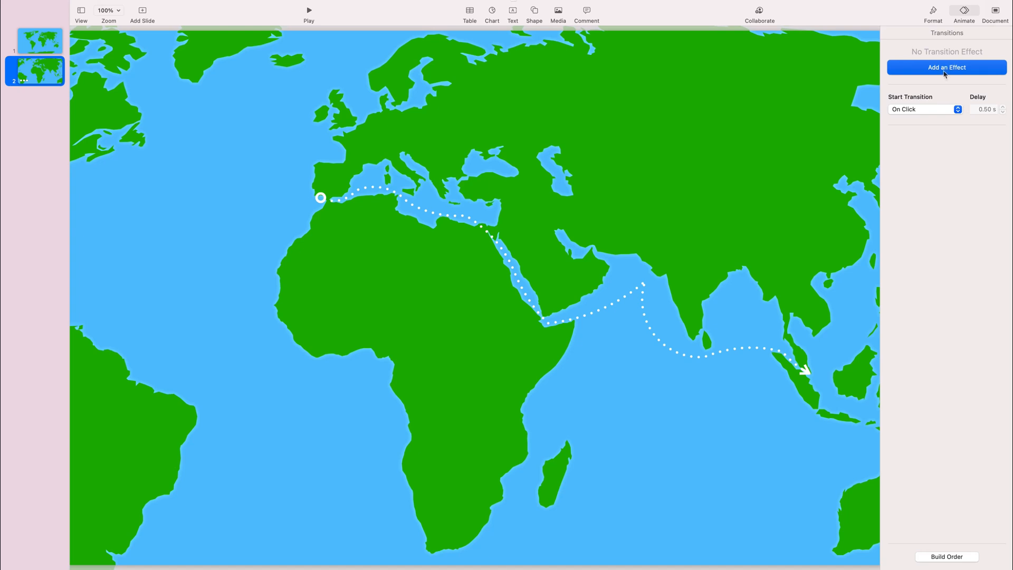
click(946, 68)
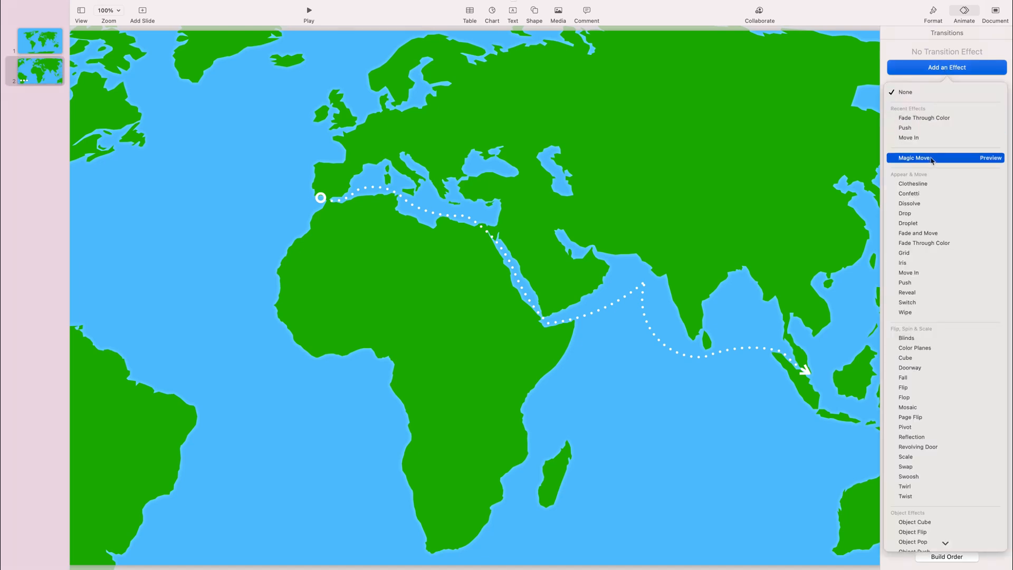
click(913, 158)
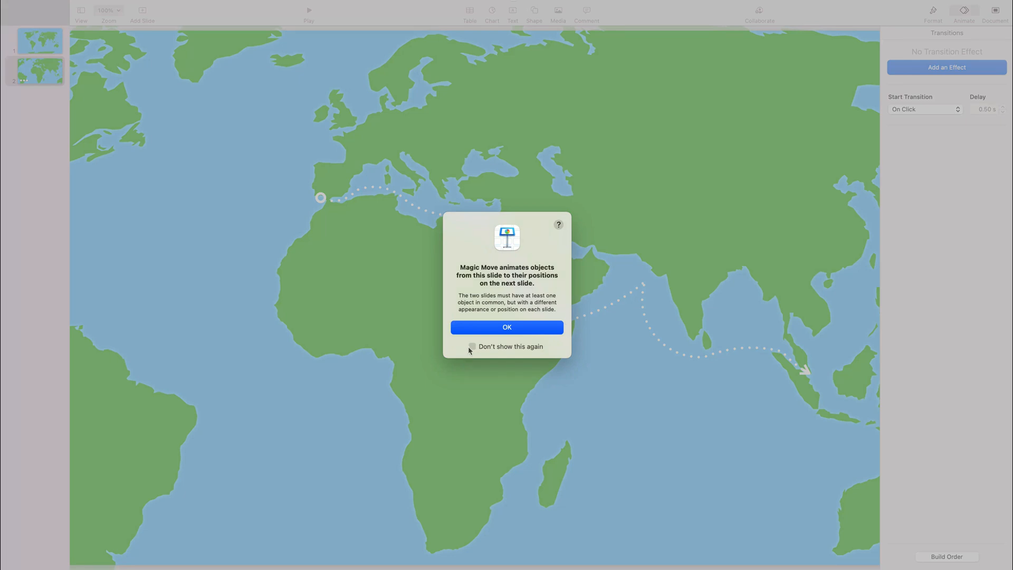
click(472, 346)
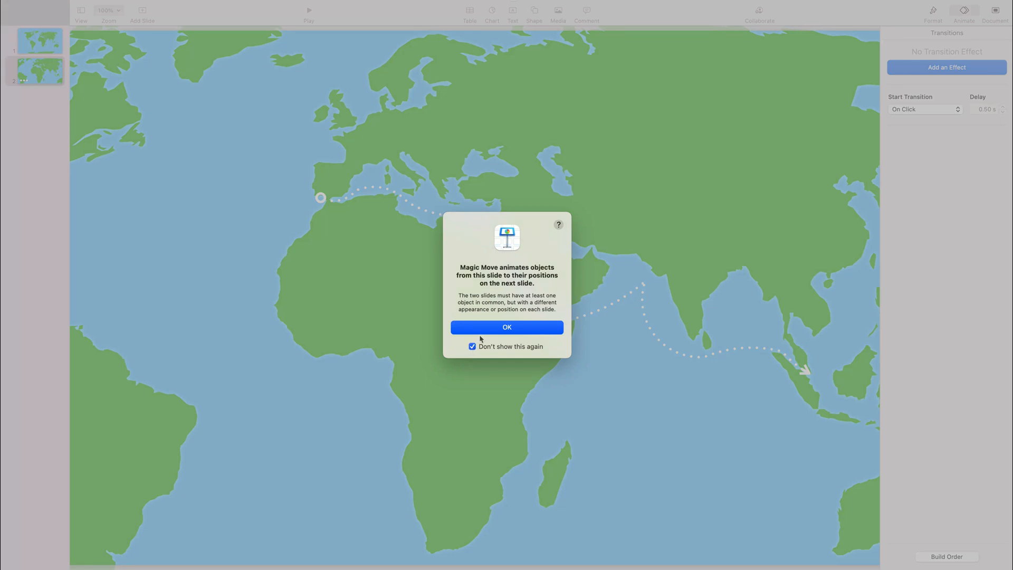
click(506, 327)
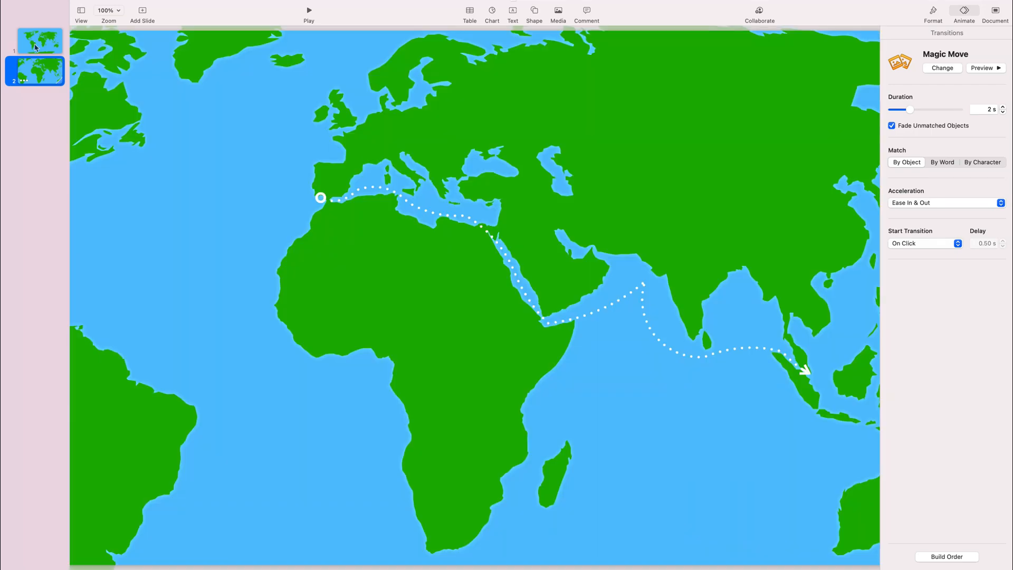
Step: Apply Magic Move to slide 1 and check both slides
click(941, 67)
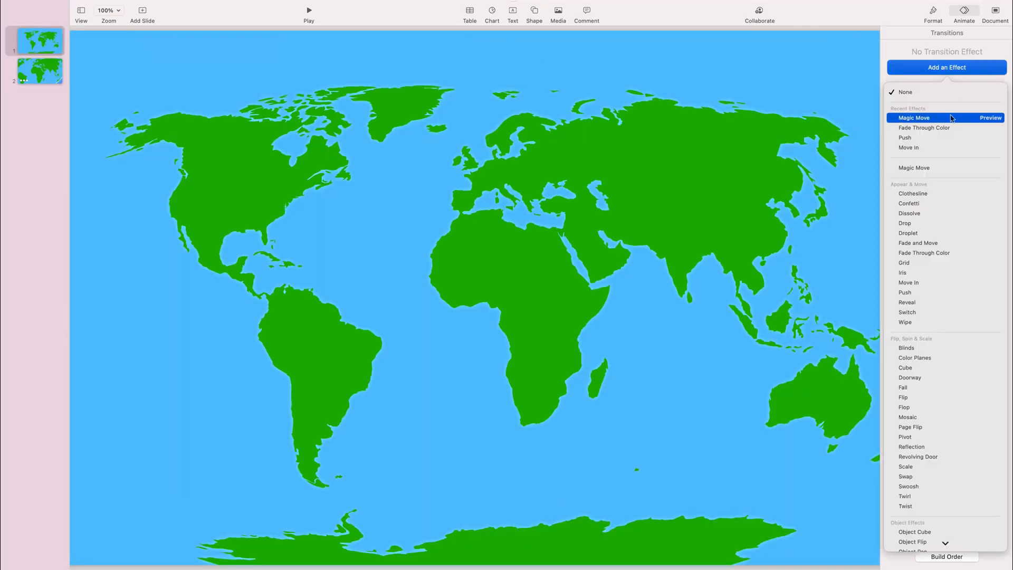
click(913, 117)
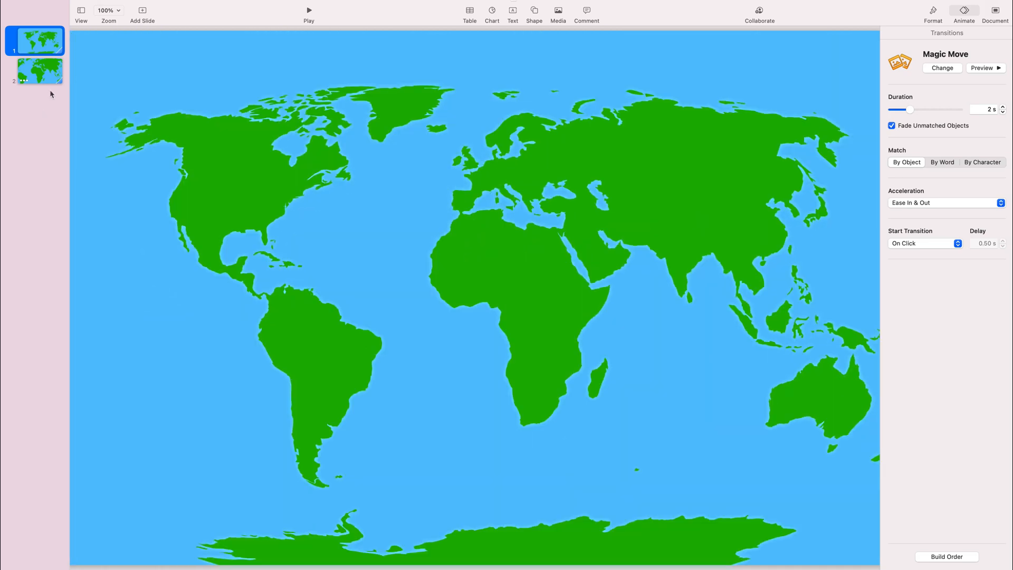
click(38, 71)
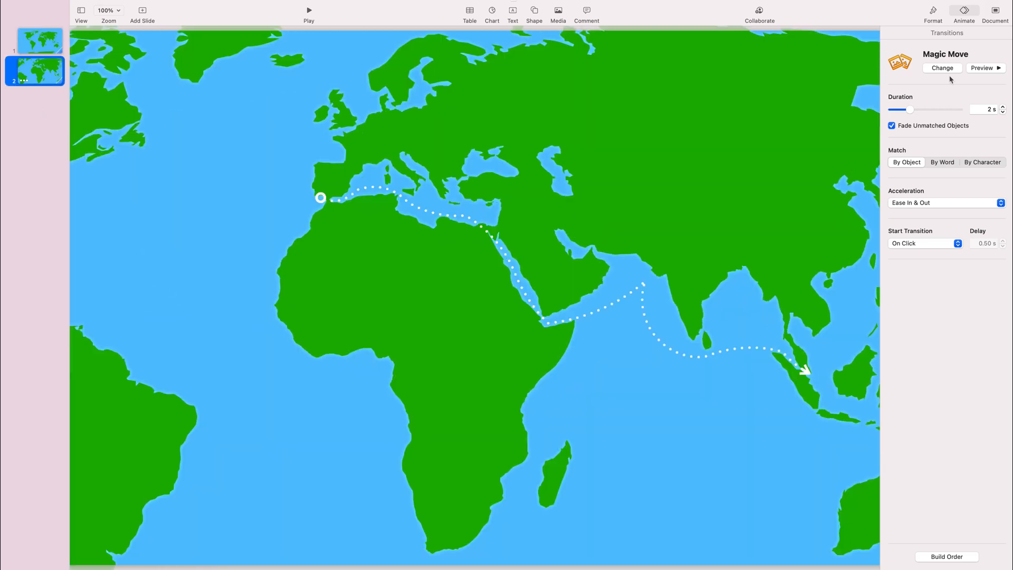
click(39, 41)
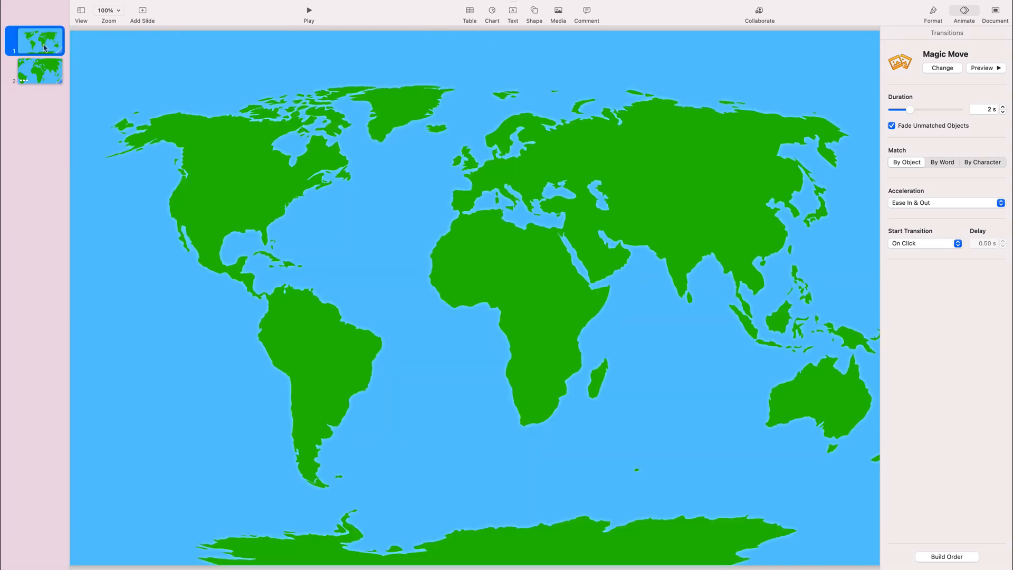
click(309, 10)
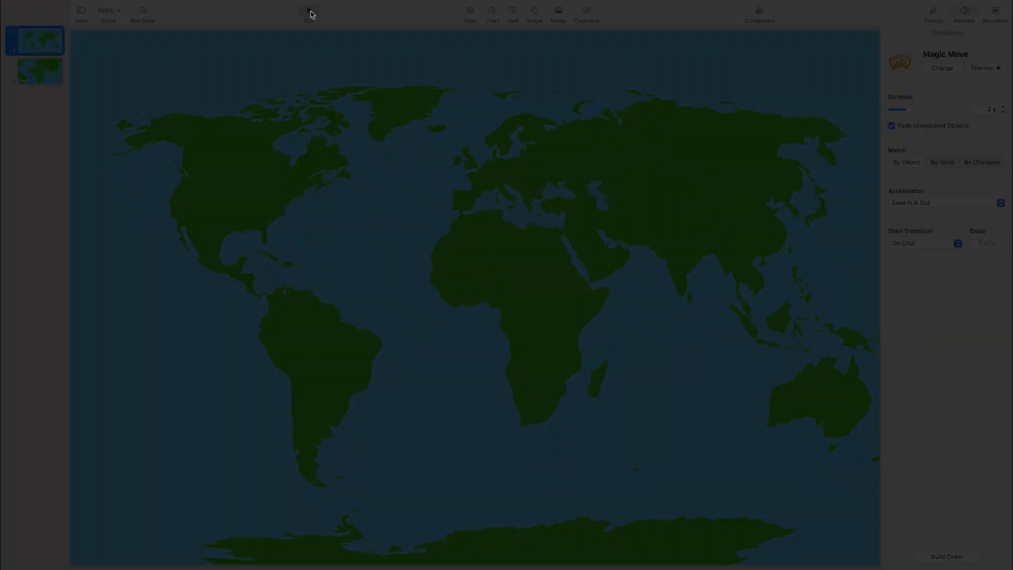
click(39, 70)
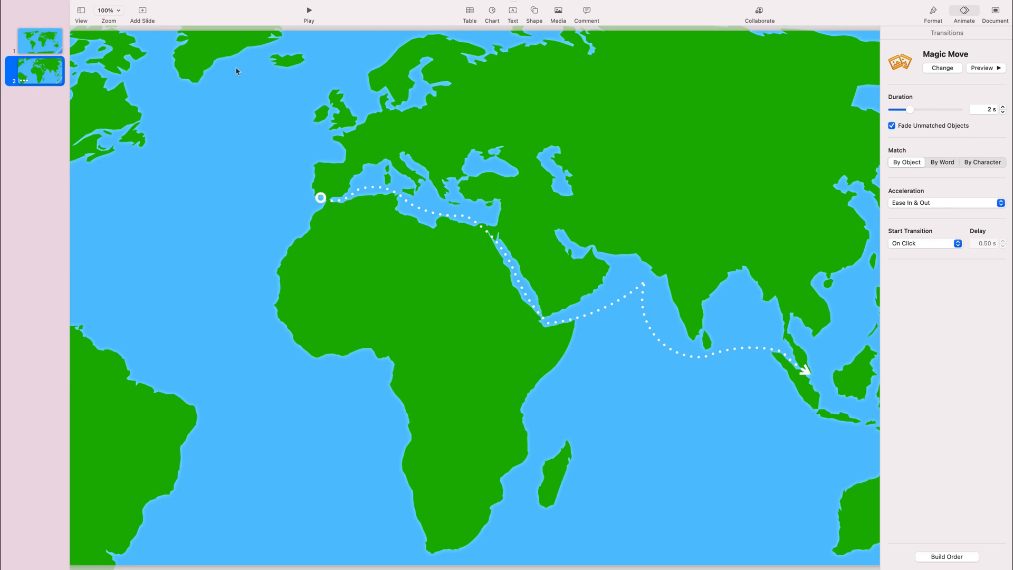
mouse_move(179, 14)
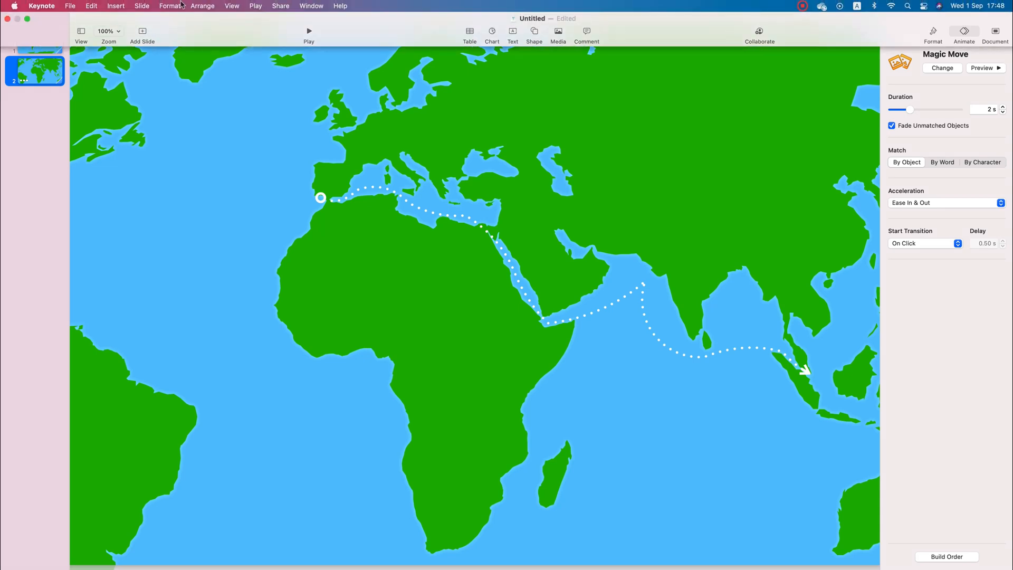
Step: Export to Movie, self-playing, all slides, 1080p resolution, and continue to the save sheet
click(69, 7)
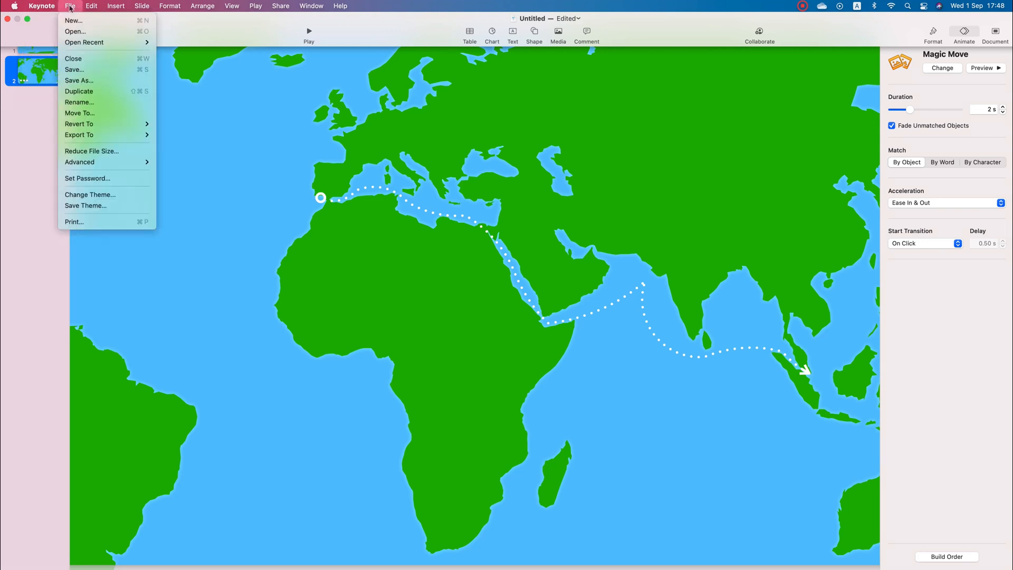
mouse_move(97, 91)
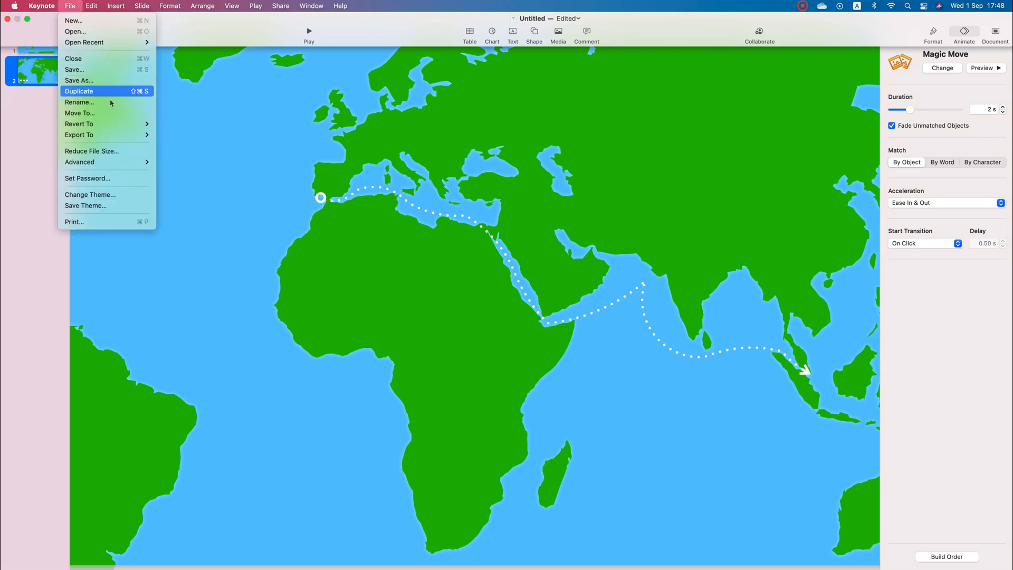
mouse_move(79, 134)
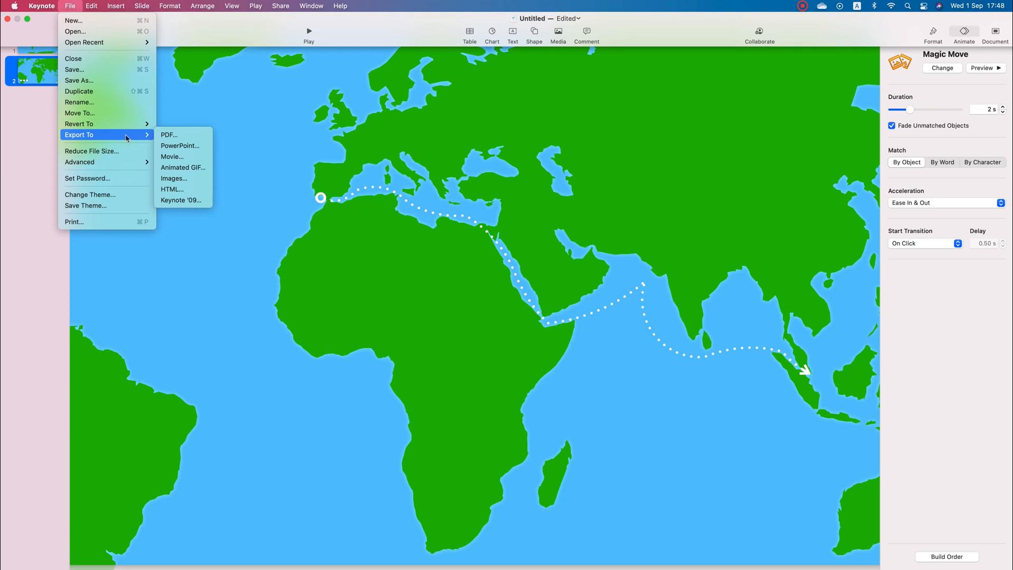
mouse_move(172, 156)
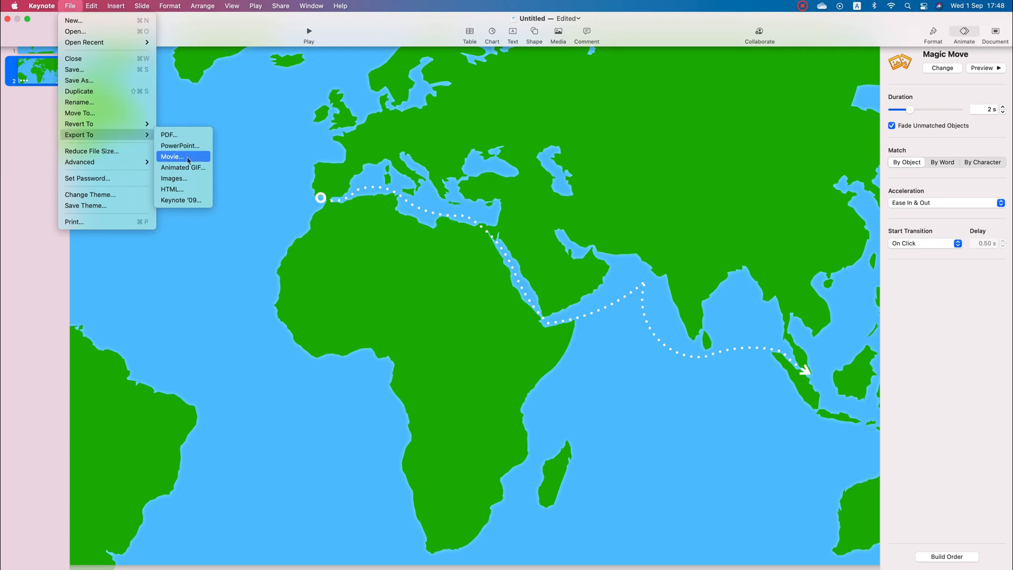
mouse_move(183, 168)
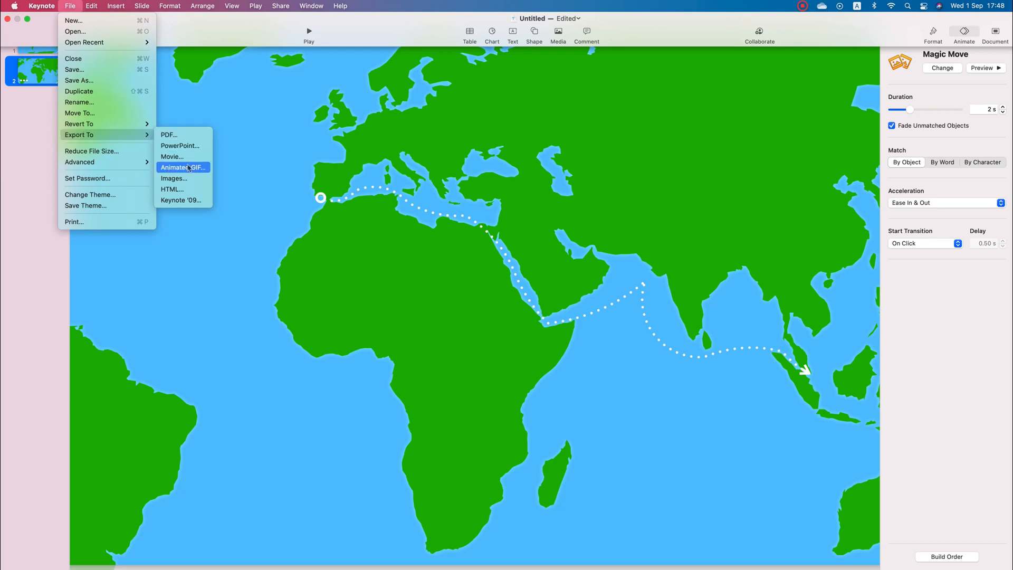
click(172, 156)
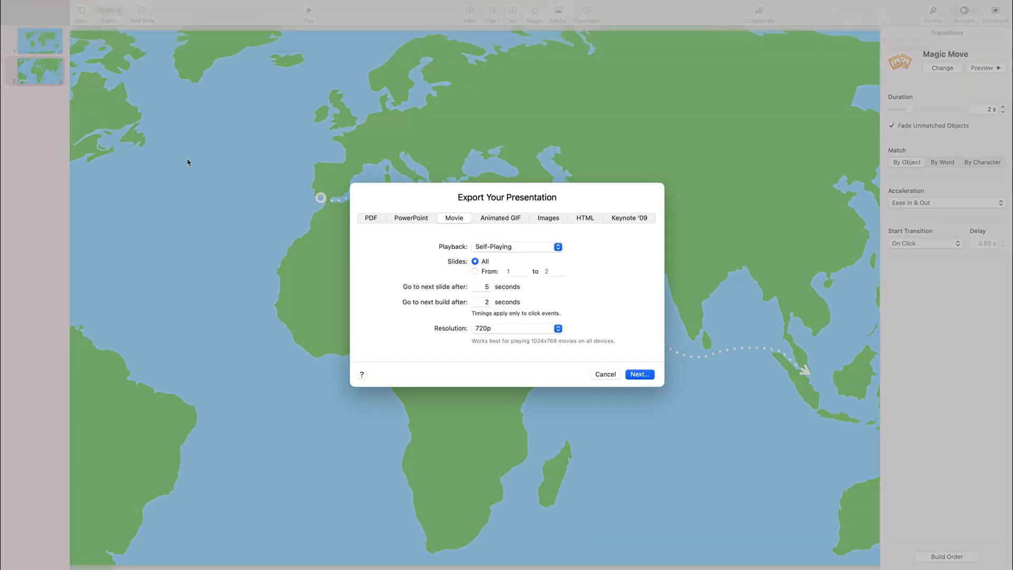
mouse_move(529, 246)
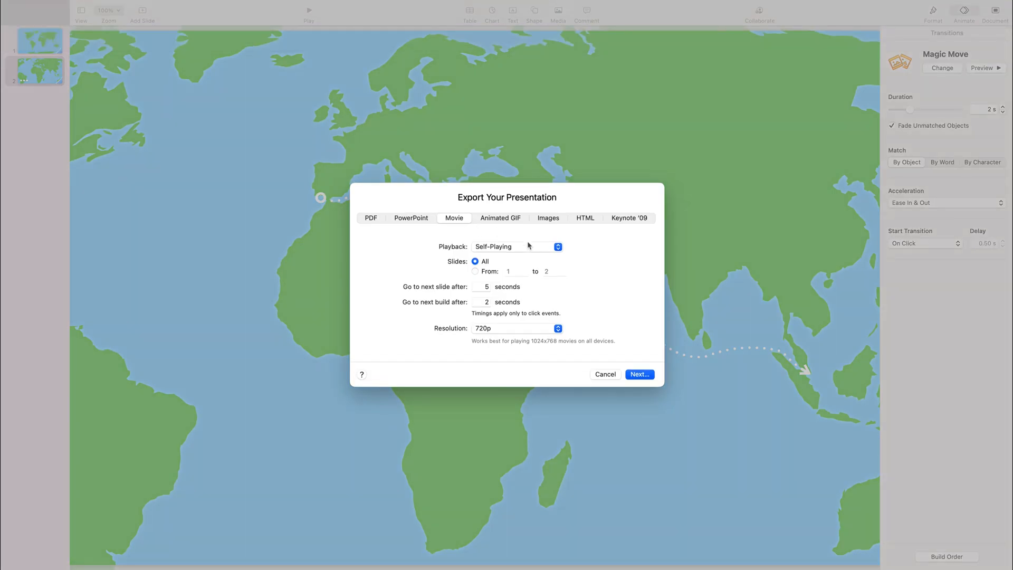
mouse_move(517, 246)
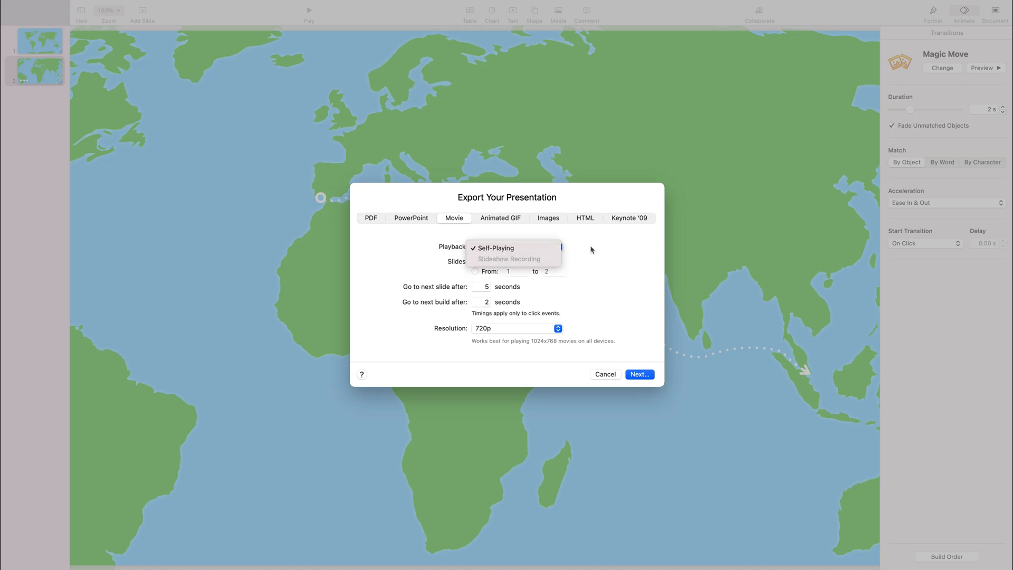
click(495, 247)
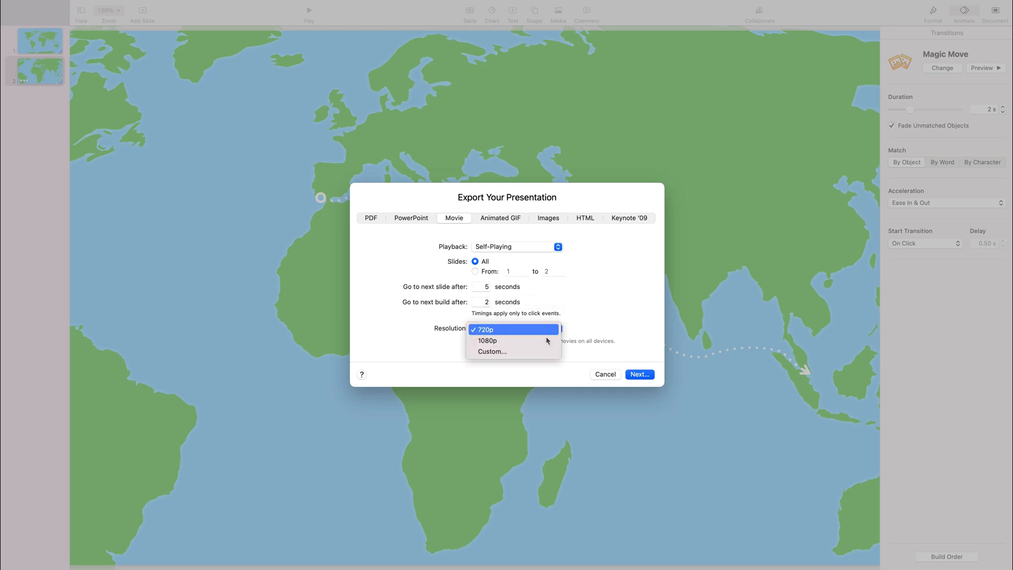
click(487, 340)
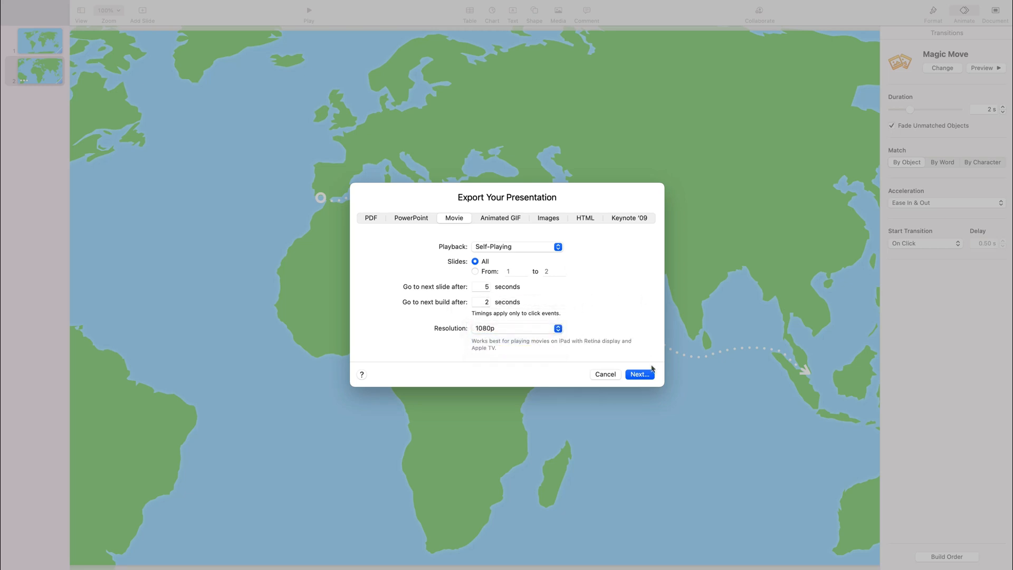
click(605, 374)
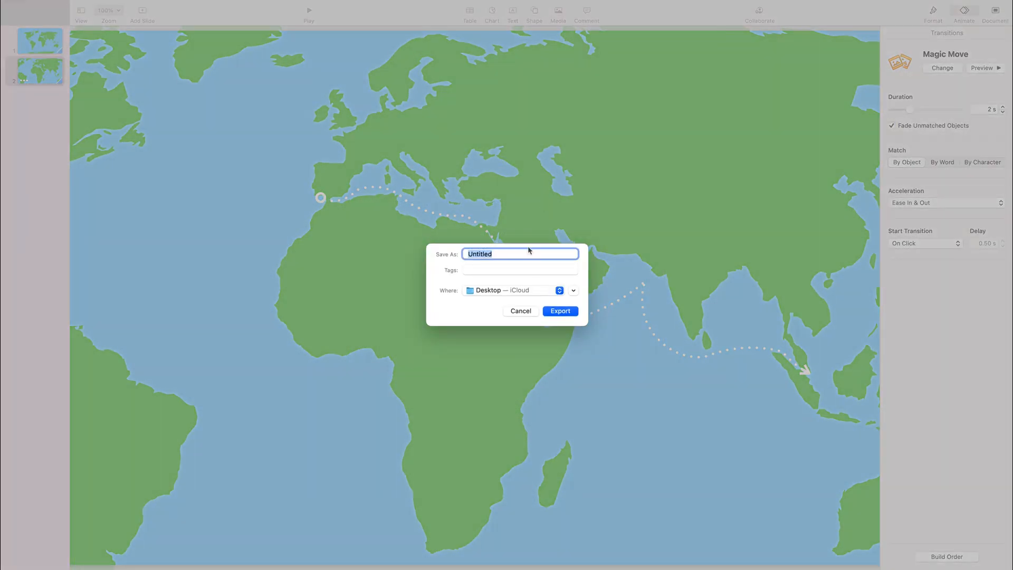
Step: Name the movie 'Map' and export it to the Desktop
text(M)
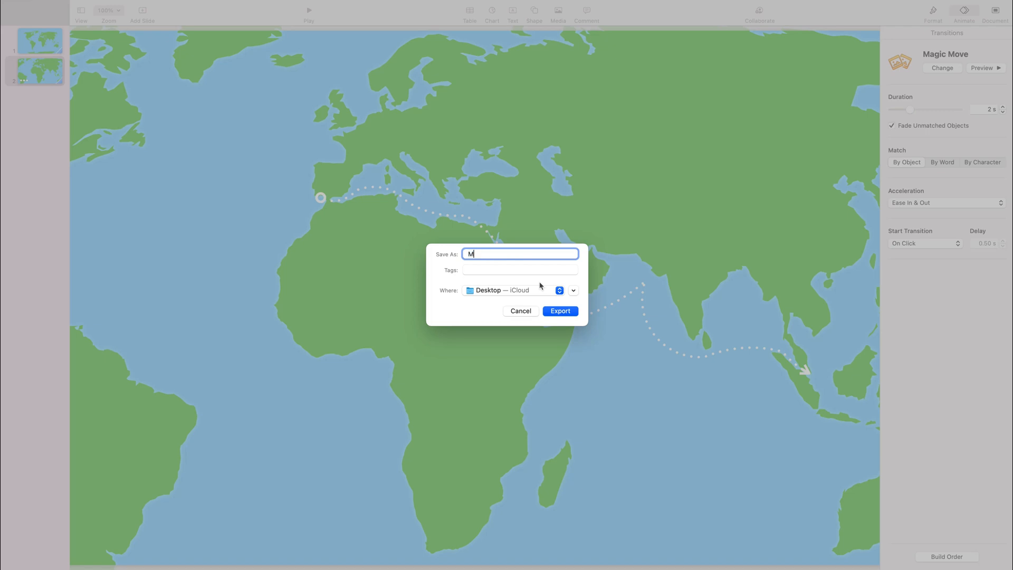
text(ap)
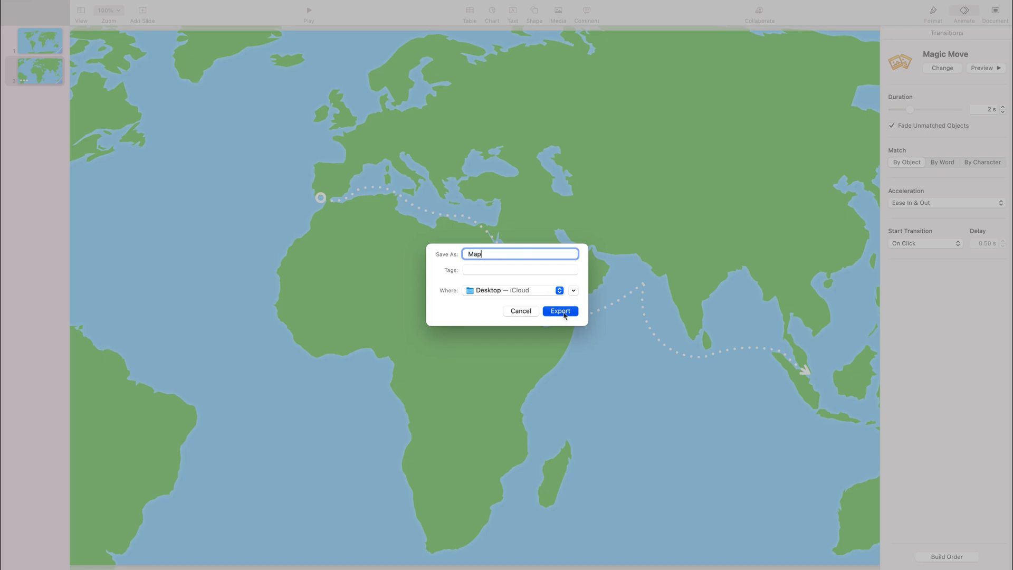
click(559, 310)
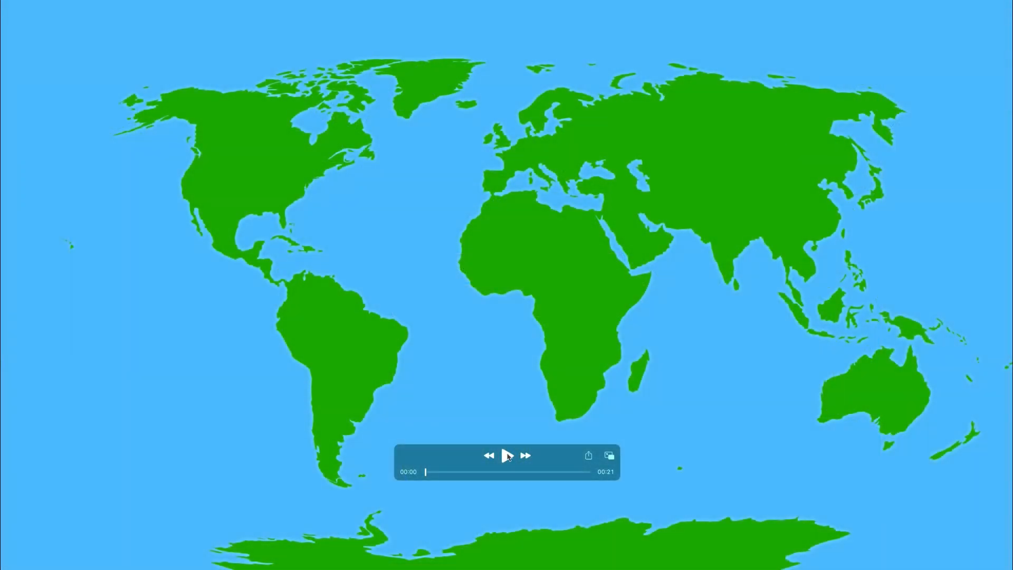
Step: Play the exported Map movie in QuickTime Player
click(506, 456)
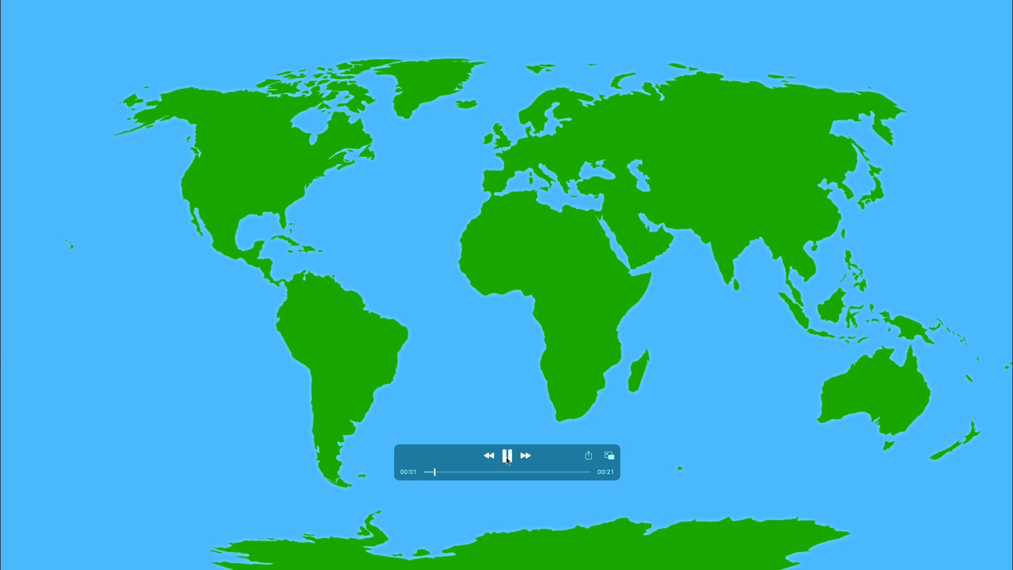